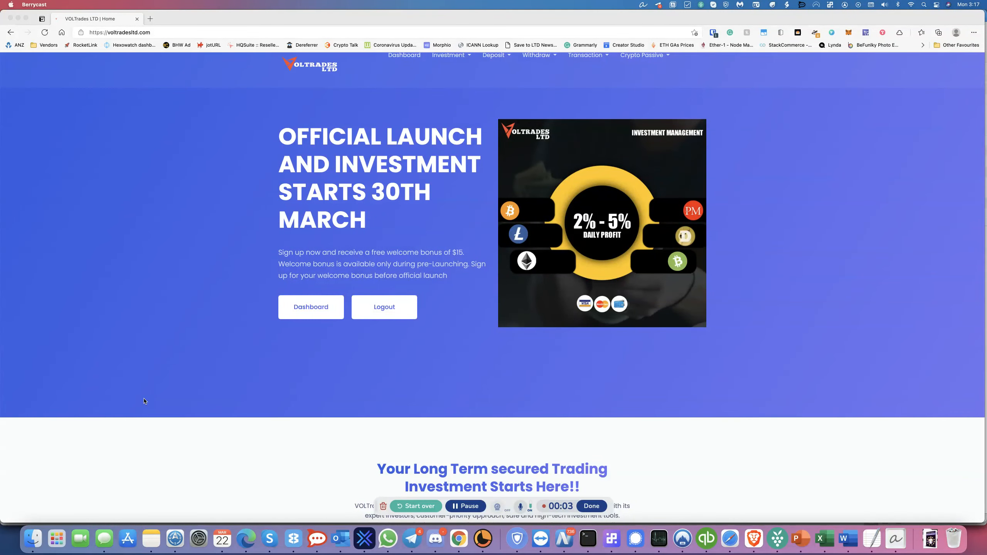
mouse_move(191, 258)
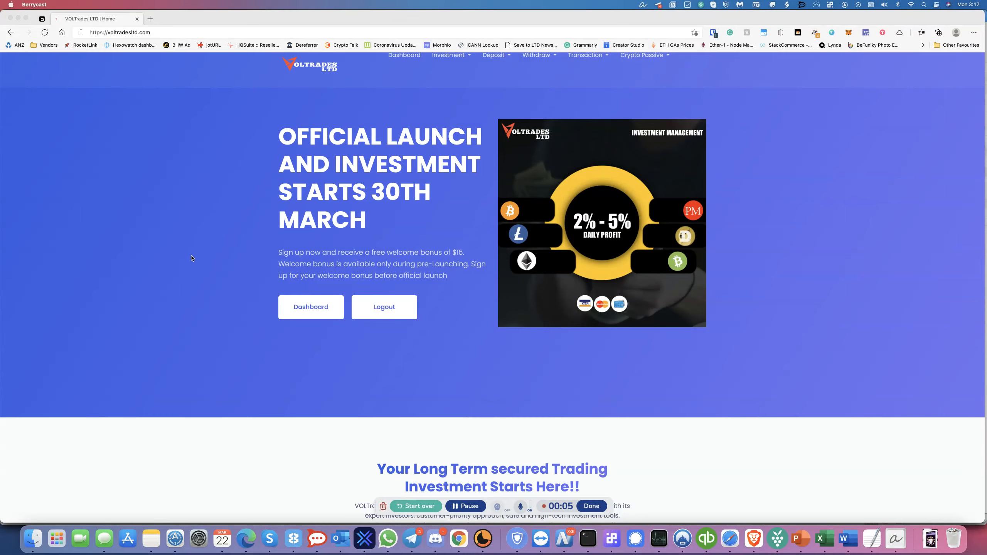
mouse_move(171, 288)
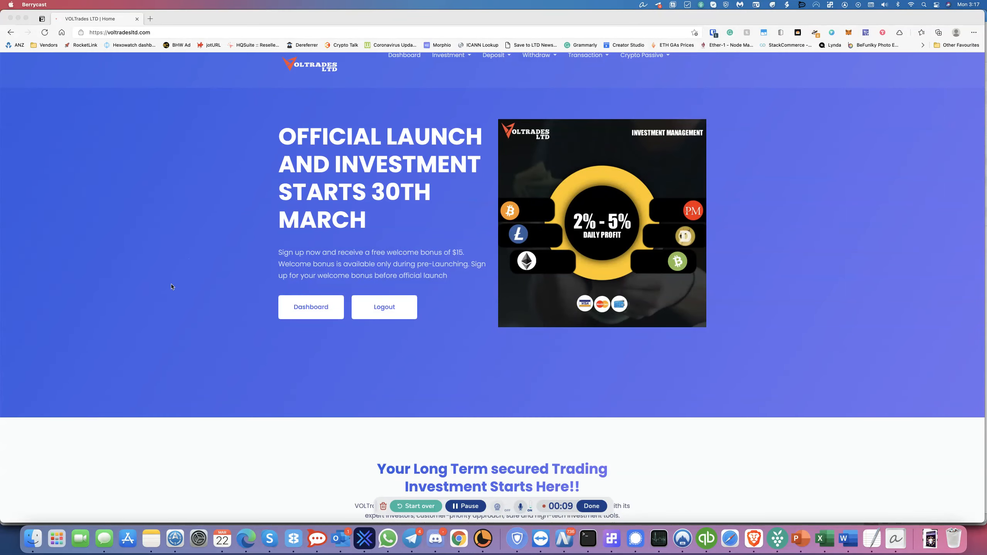
mouse_move(344, 201)
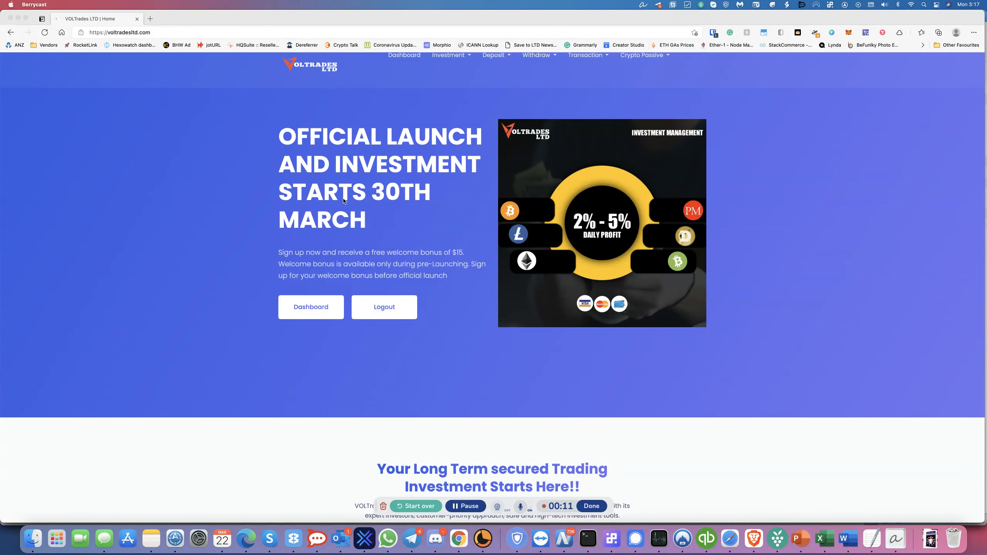
mouse_move(357, 256)
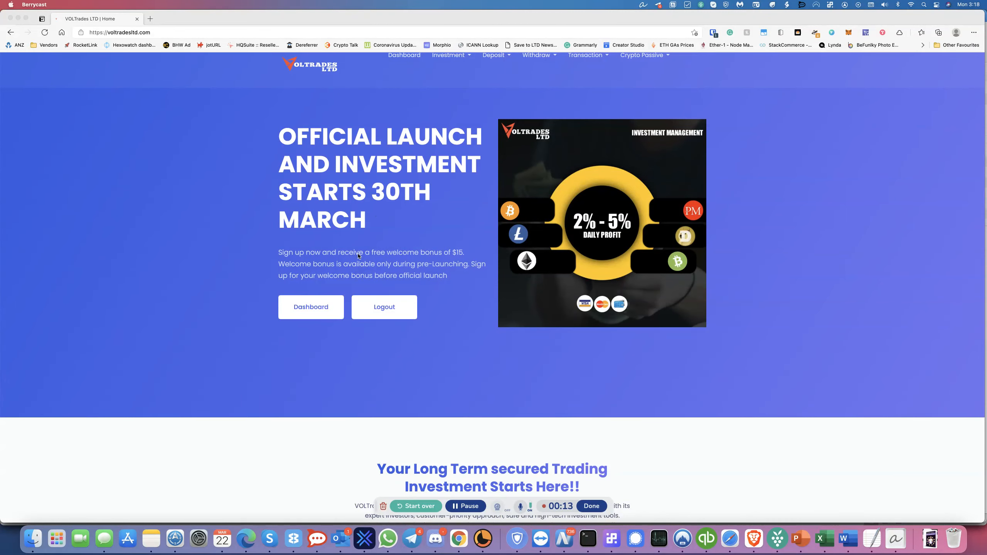
mouse_move(451, 258)
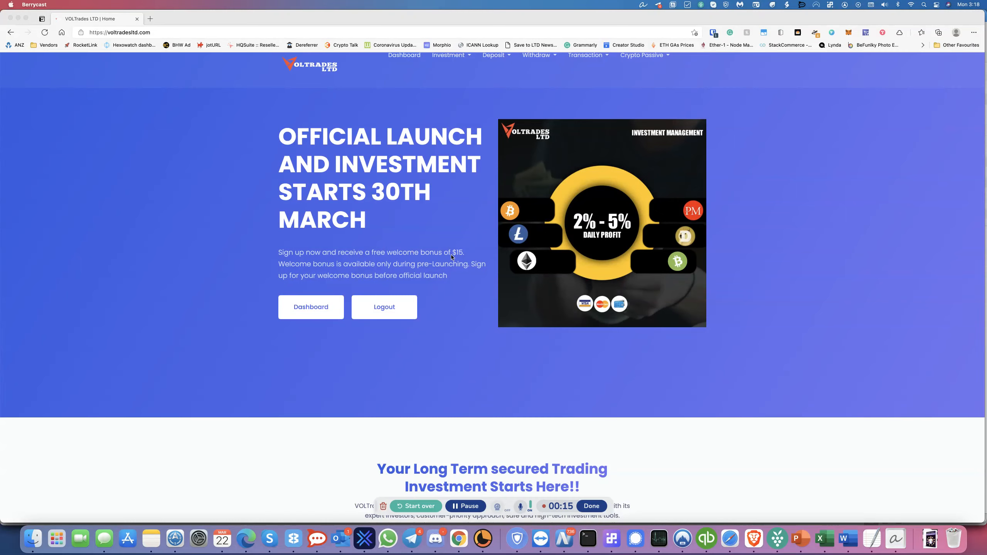
mouse_move(369, 268)
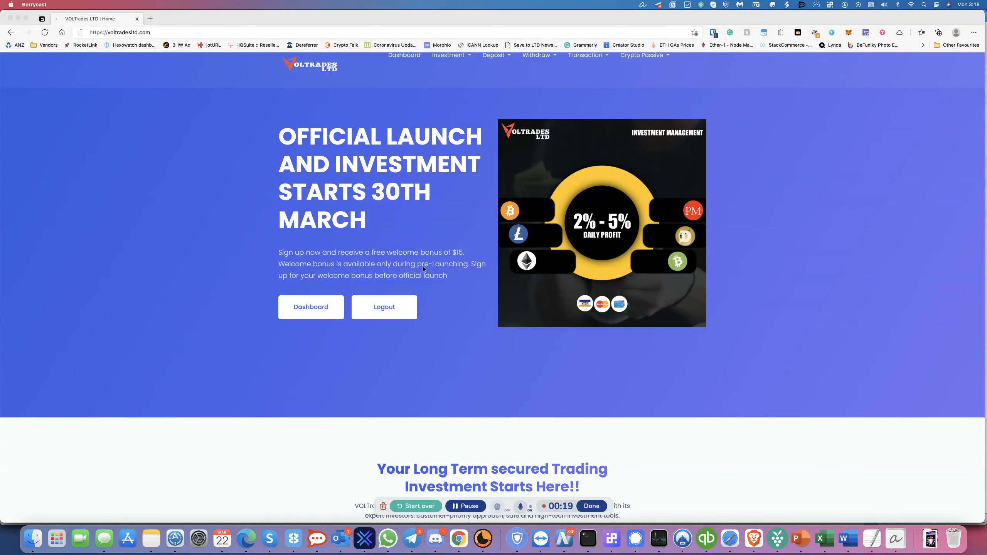
mouse_move(229, 296)
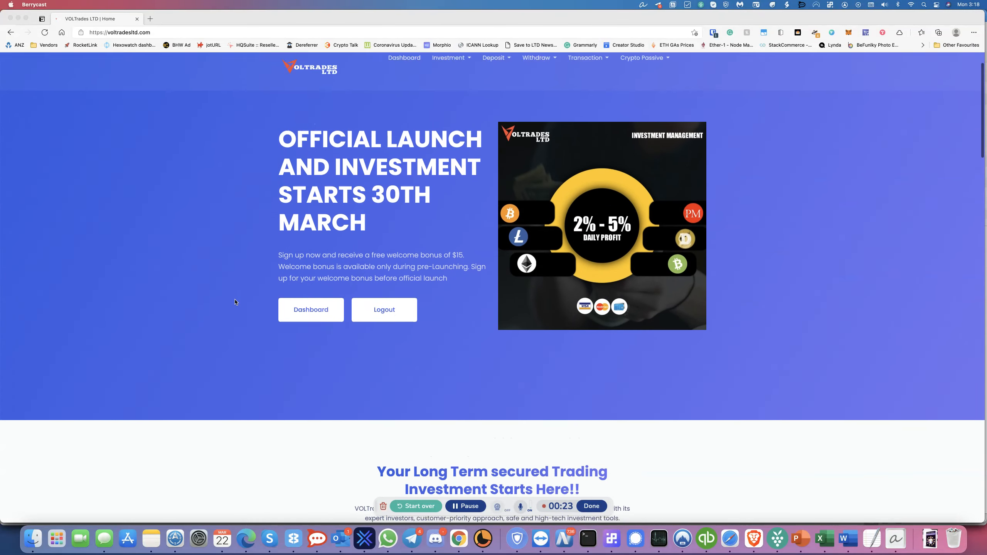
Scroll down to the Investment Plans section listing the six plans' daily rates and min-max amounts.
scroll("down", 3)
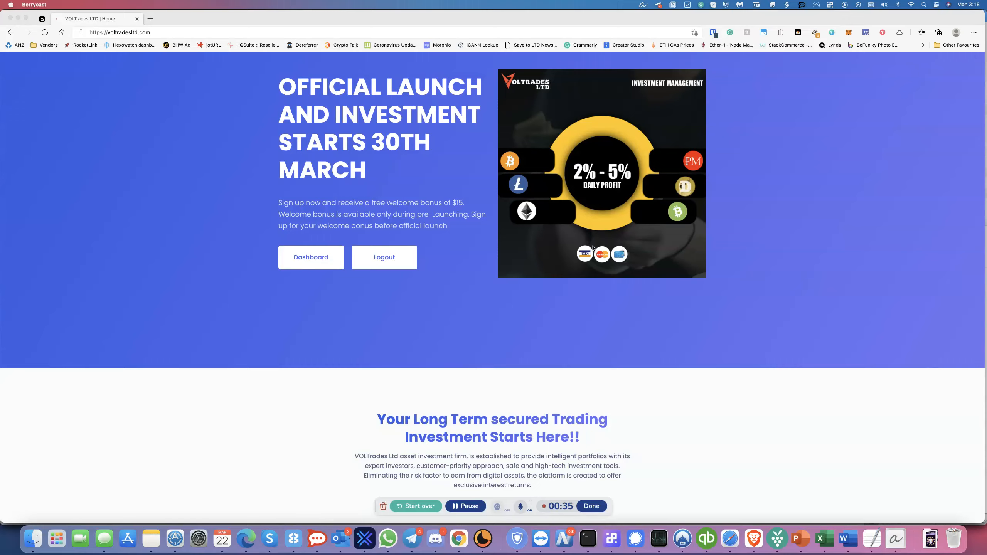
mouse_move(675, 158)
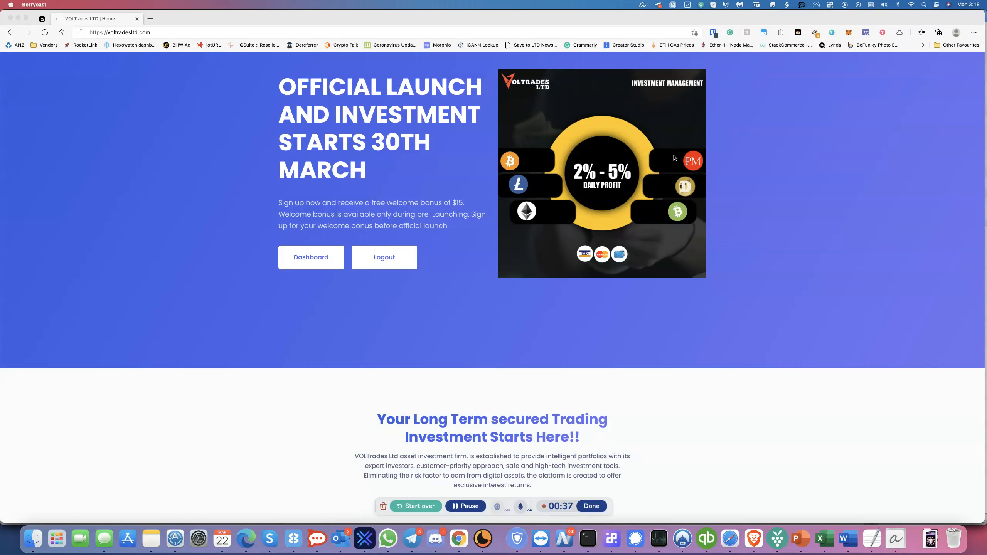
mouse_move(590, 210)
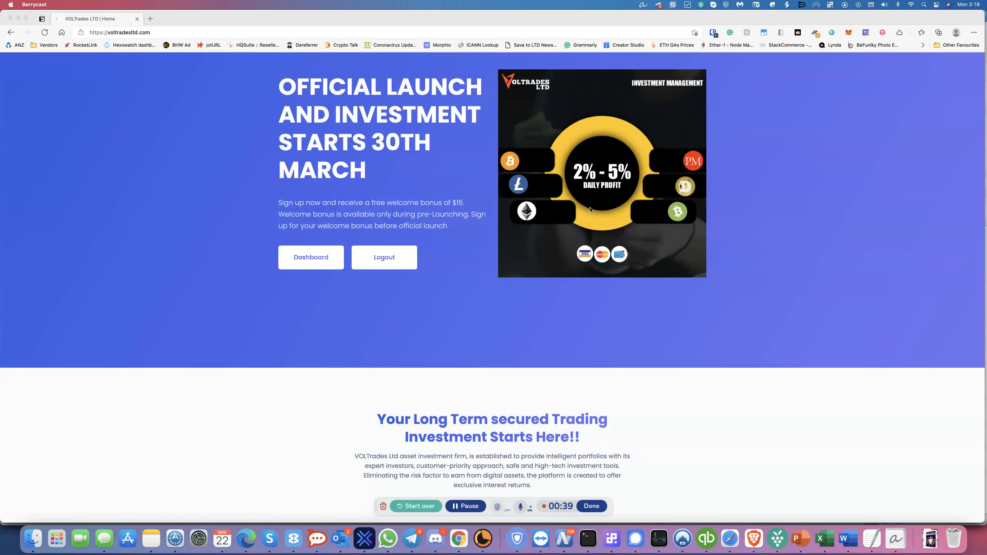
mouse_move(590, 234)
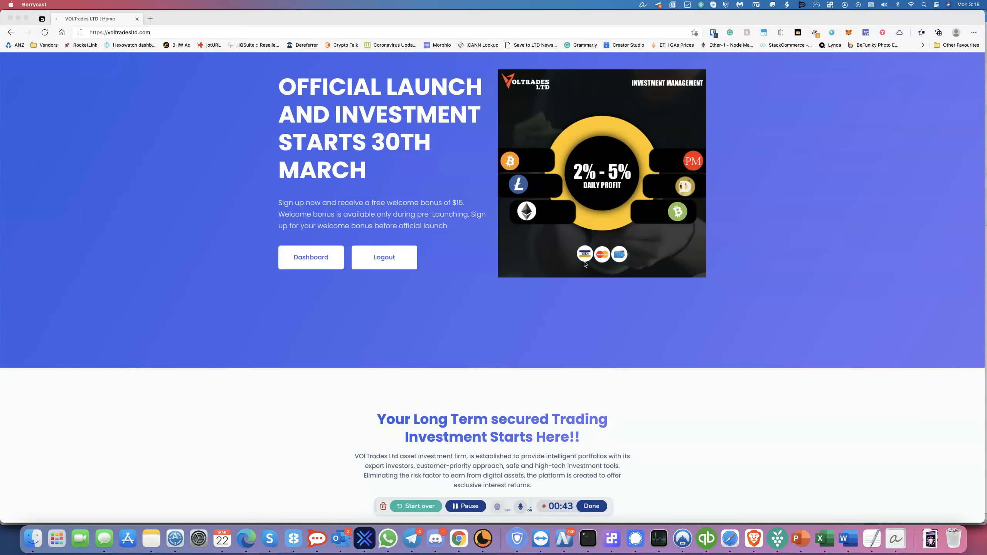
scroll("down", 3)
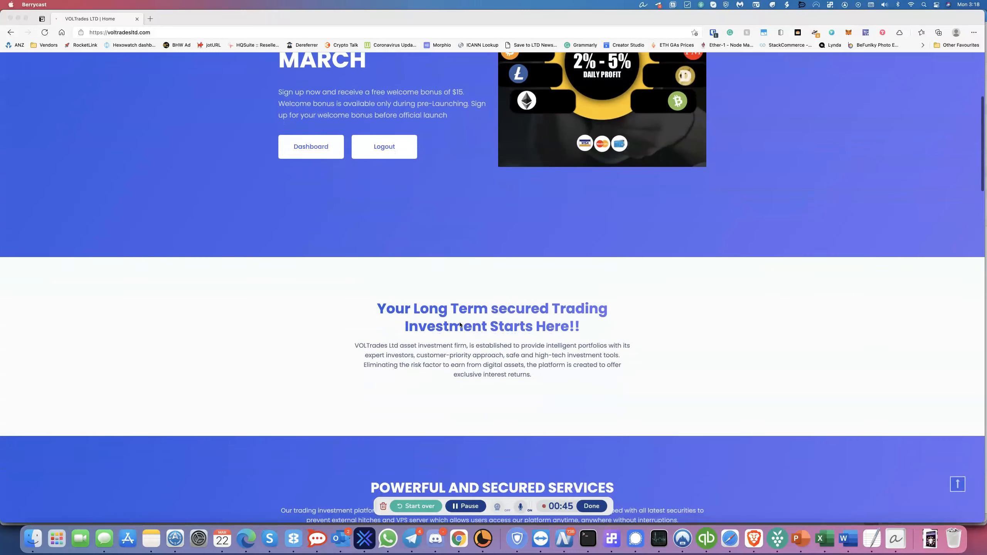
scroll("down", 3)
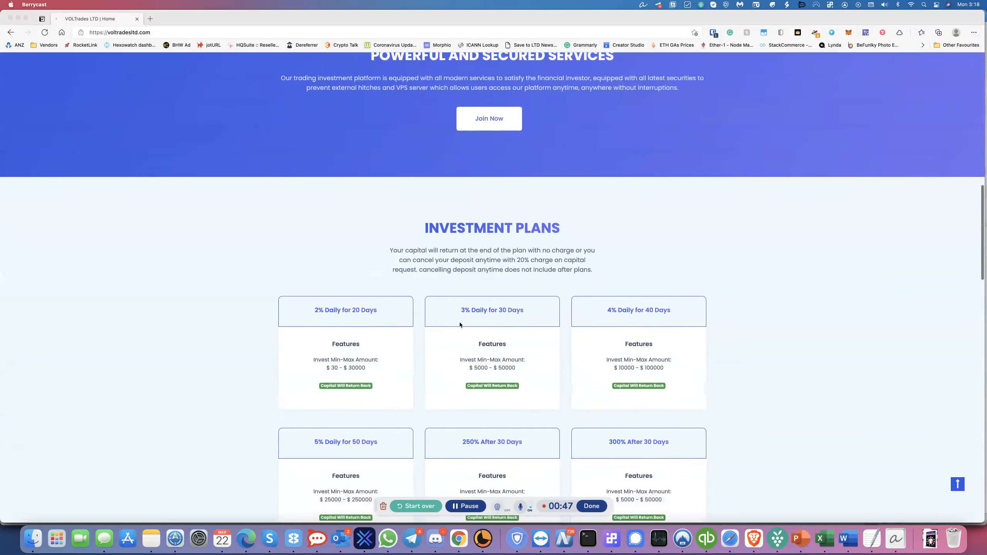
scroll("down", 3)
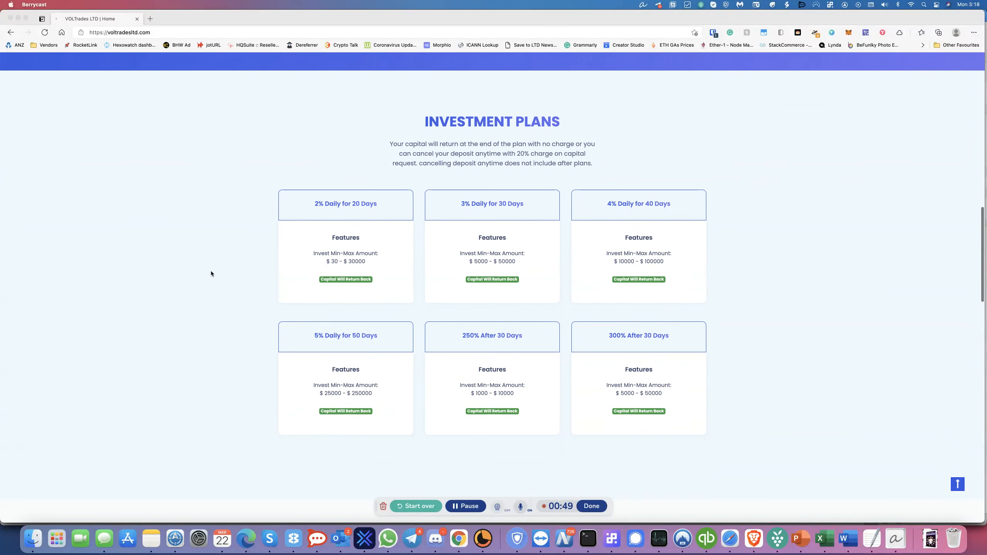
mouse_move(158, 262)
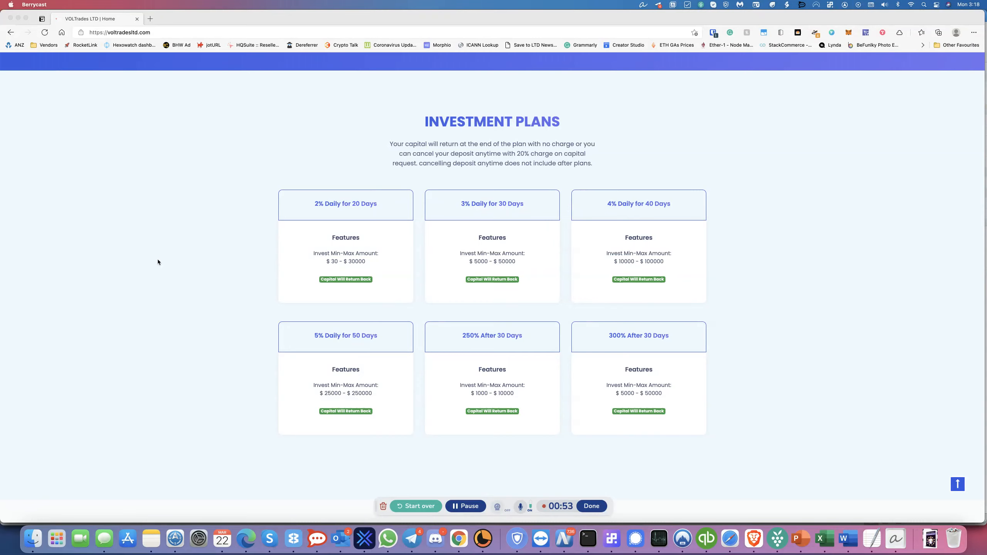
mouse_move(304, 181)
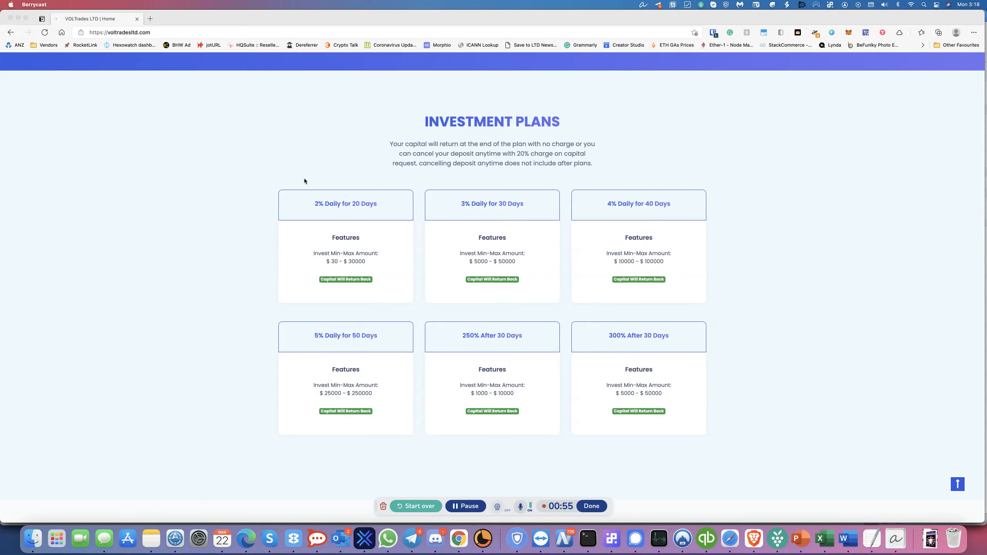
mouse_move(365, 194)
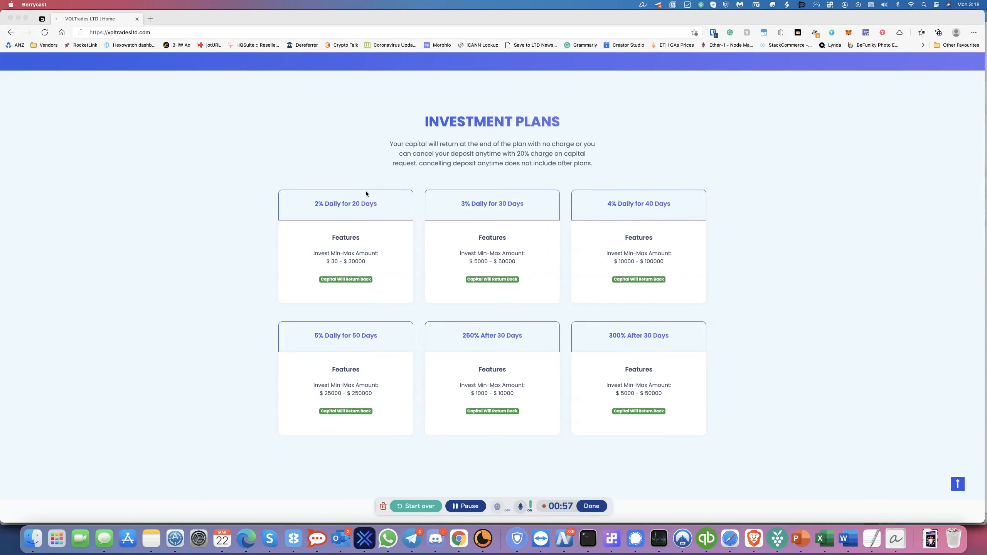
mouse_move(356, 255)
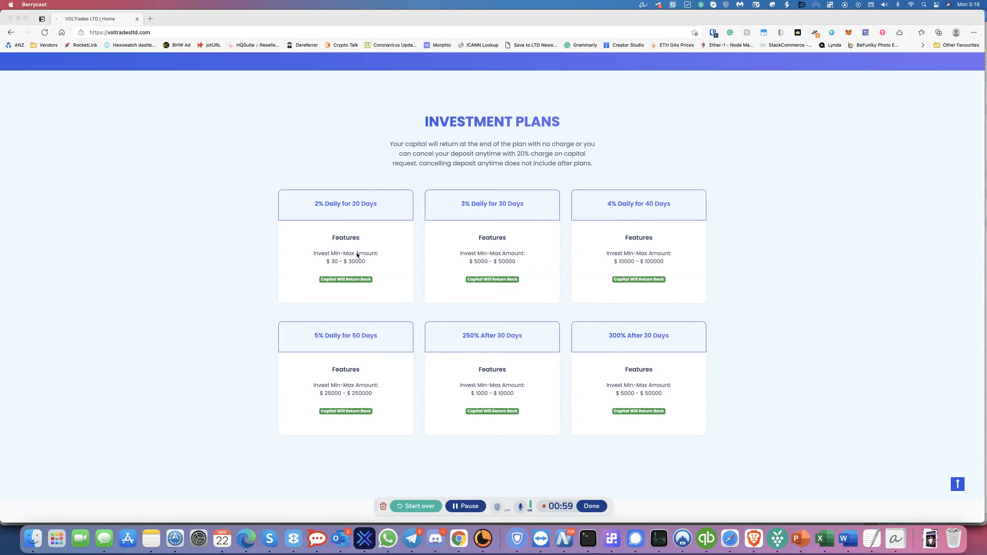
mouse_move(345, 289)
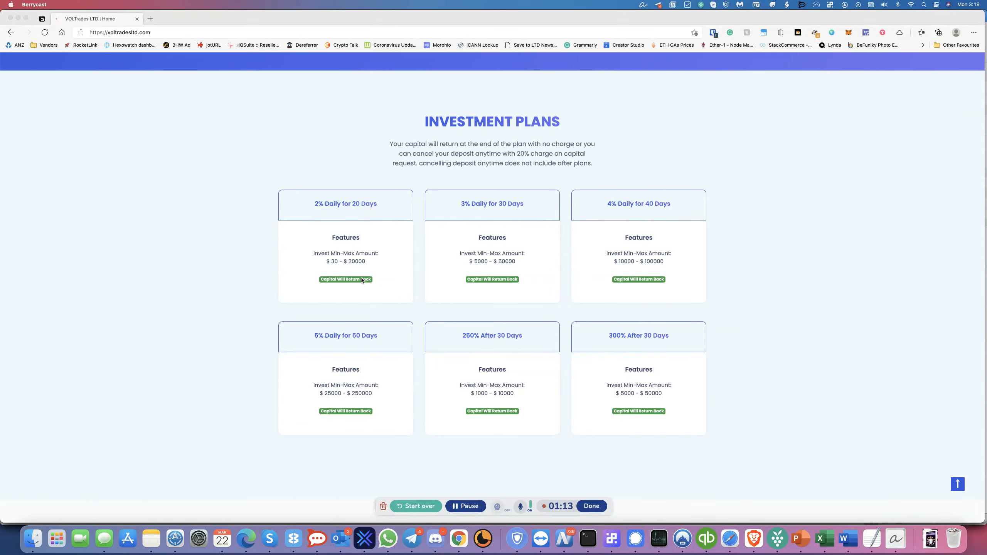
mouse_move(370, 207)
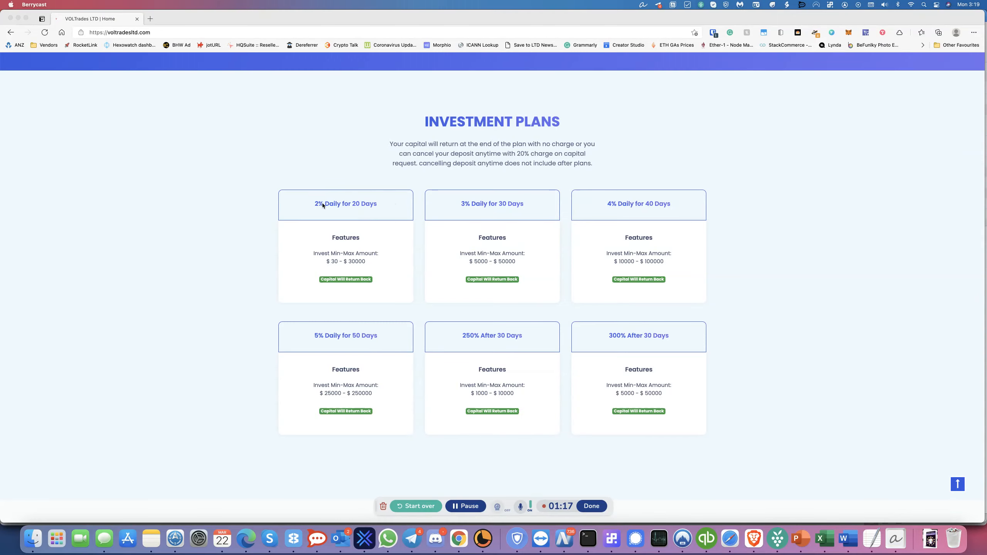
mouse_move(332, 216)
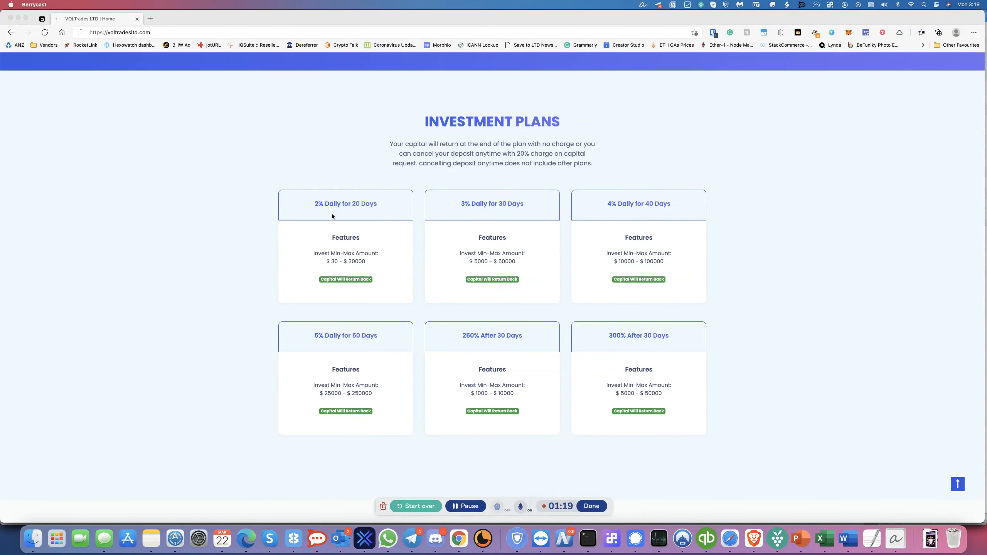
mouse_move(352, 242)
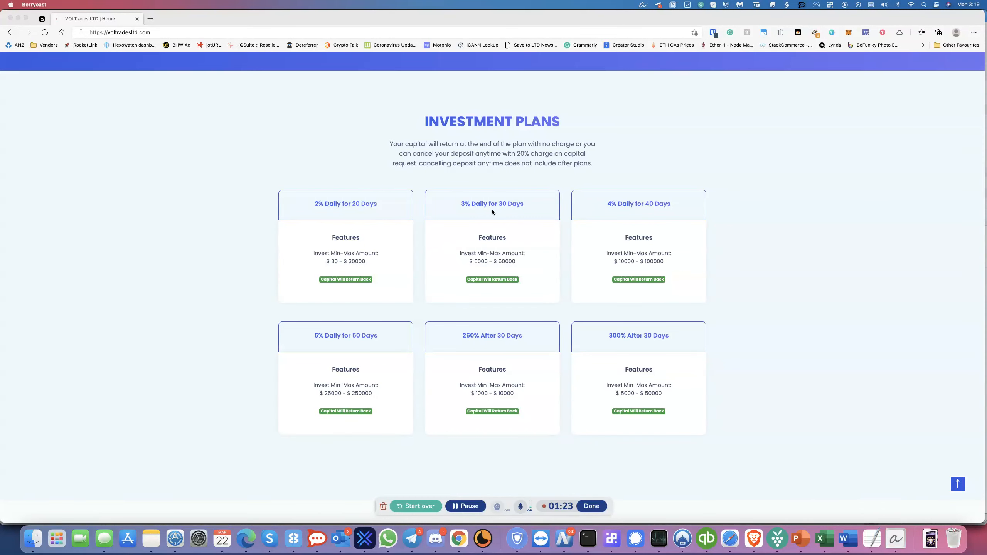
mouse_move(368, 369)
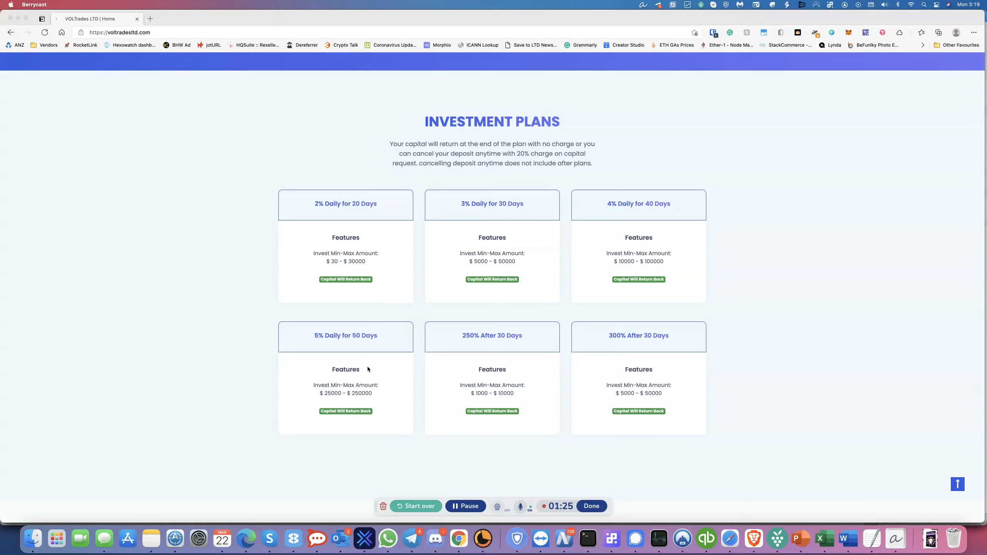
mouse_move(509, 388)
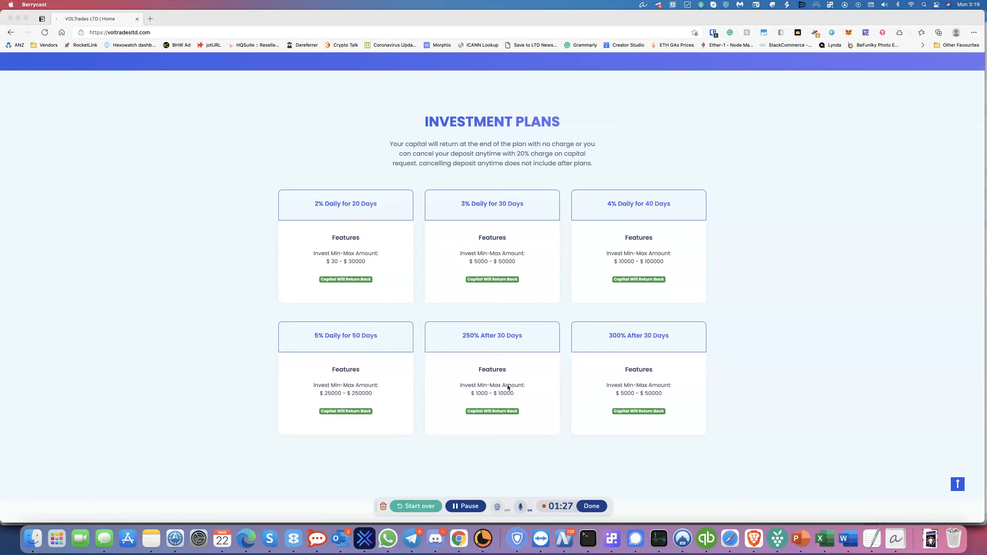
mouse_move(477, 341)
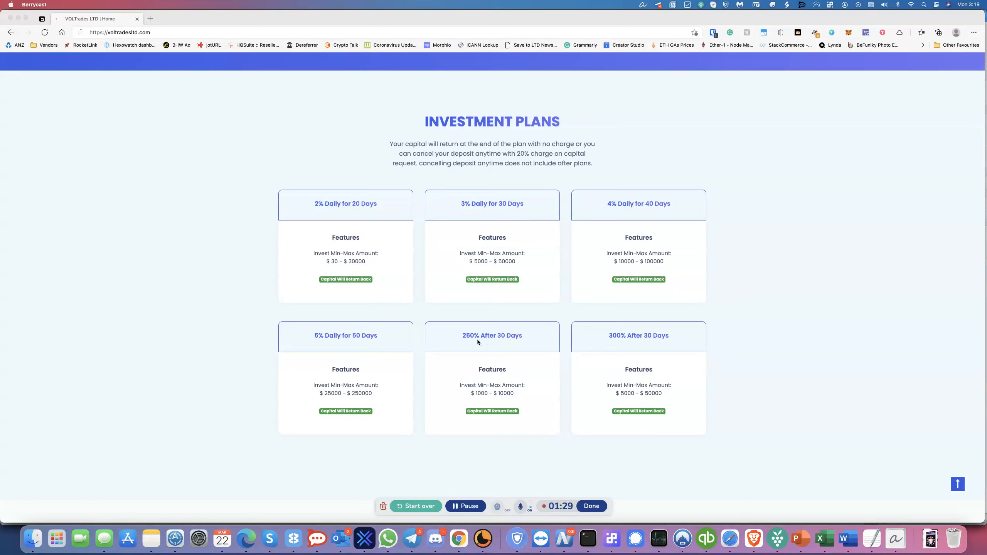
mouse_move(522, 390)
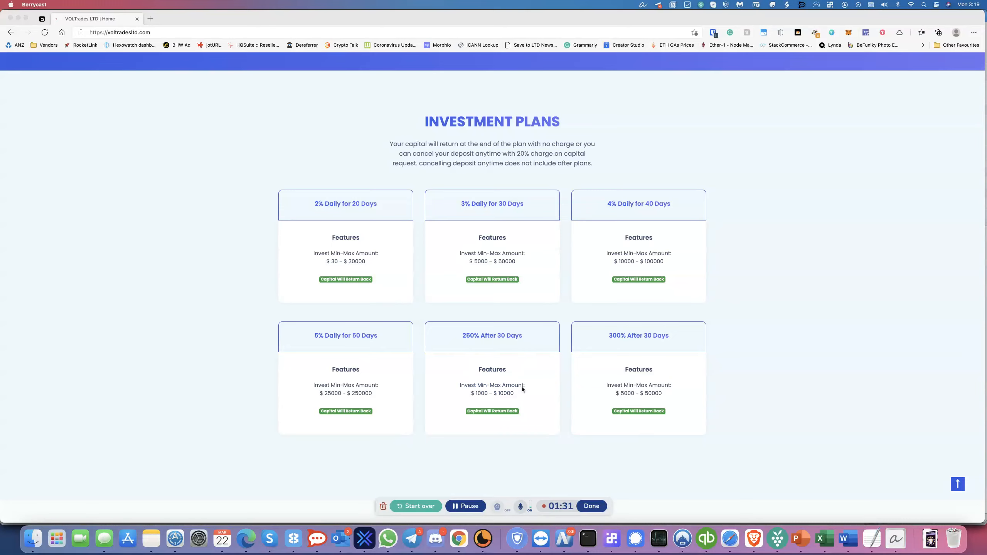
mouse_move(570, 334)
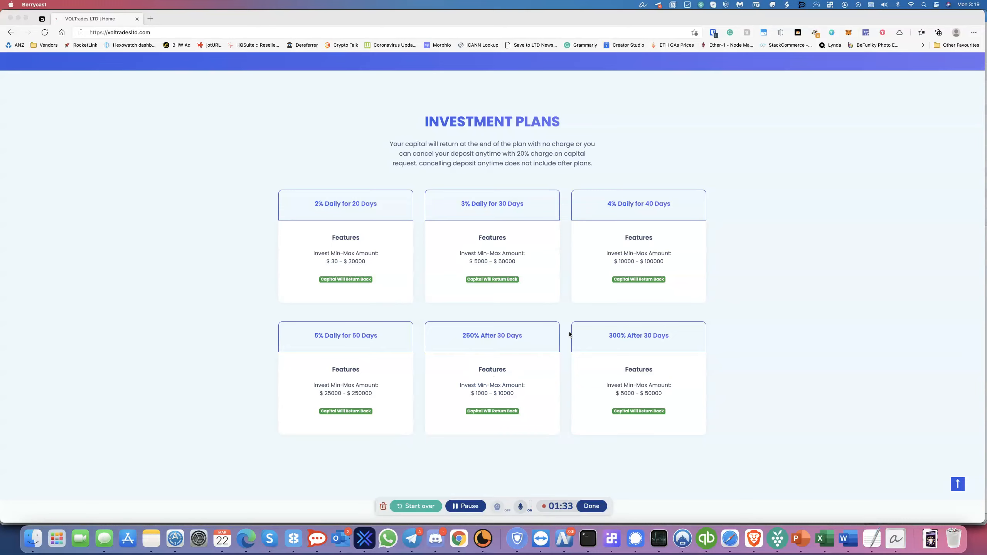
mouse_move(320, 365)
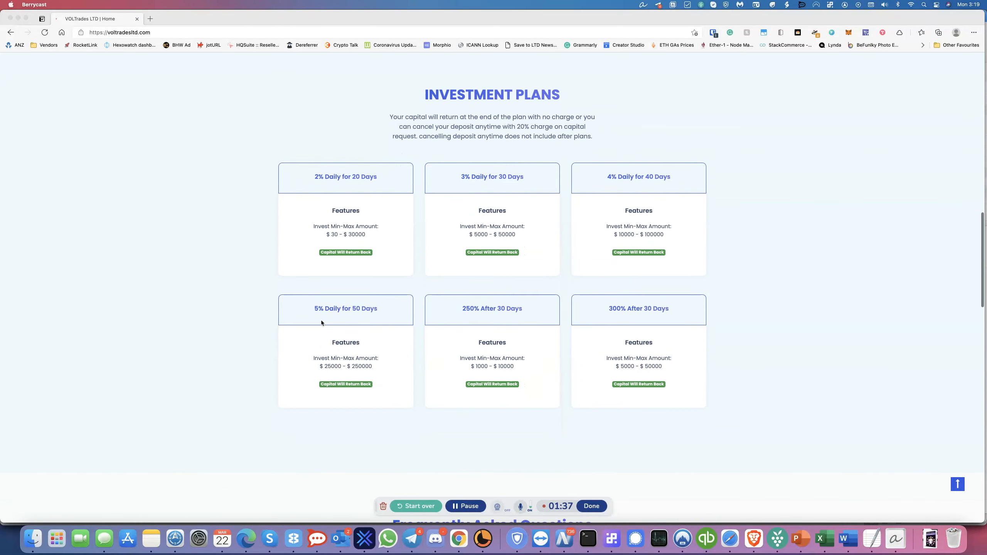
Scroll to the FAQ and expand the minimum deposit and 'How many accounts can I have?' answers.
scroll("down", 3)
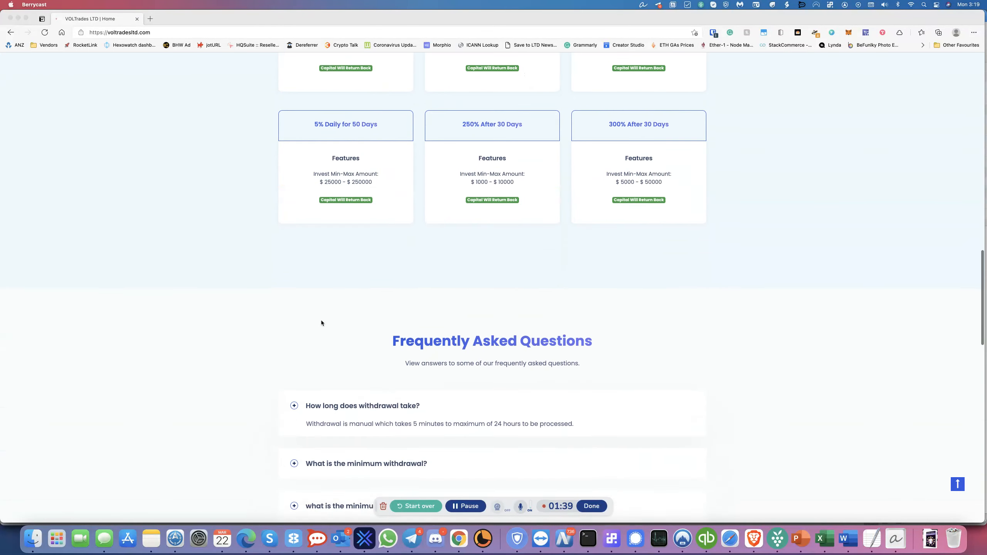
scroll("down", 3)
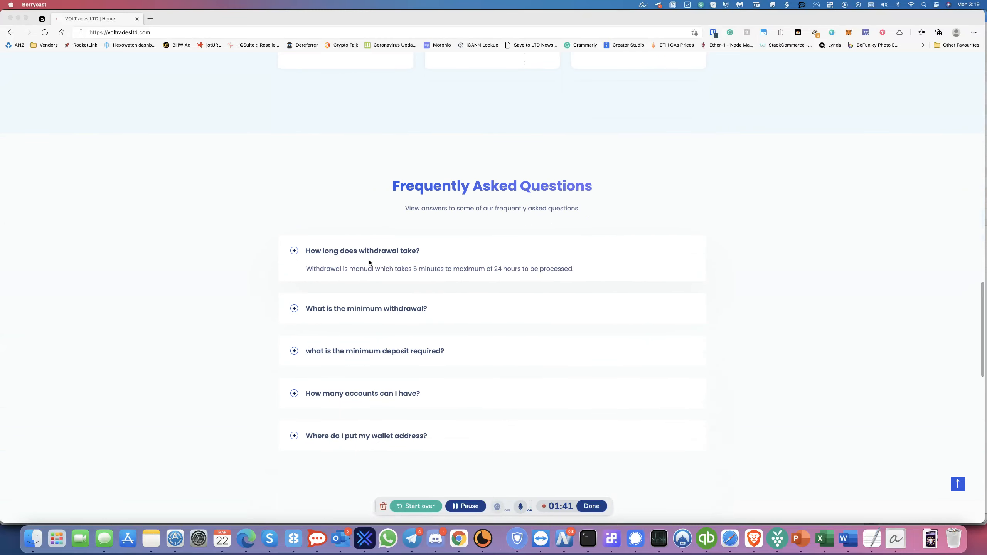
mouse_move(386, 273)
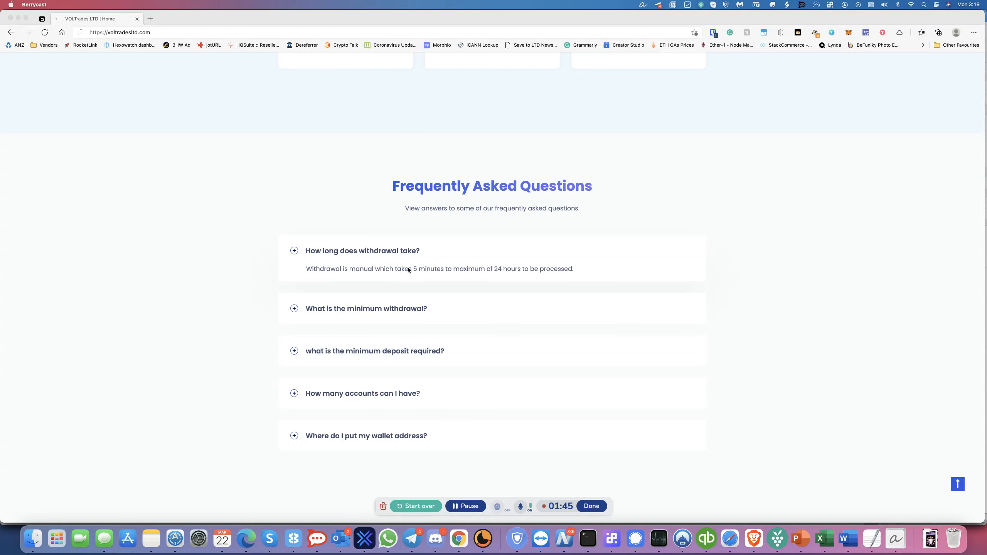
mouse_move(567, 276)
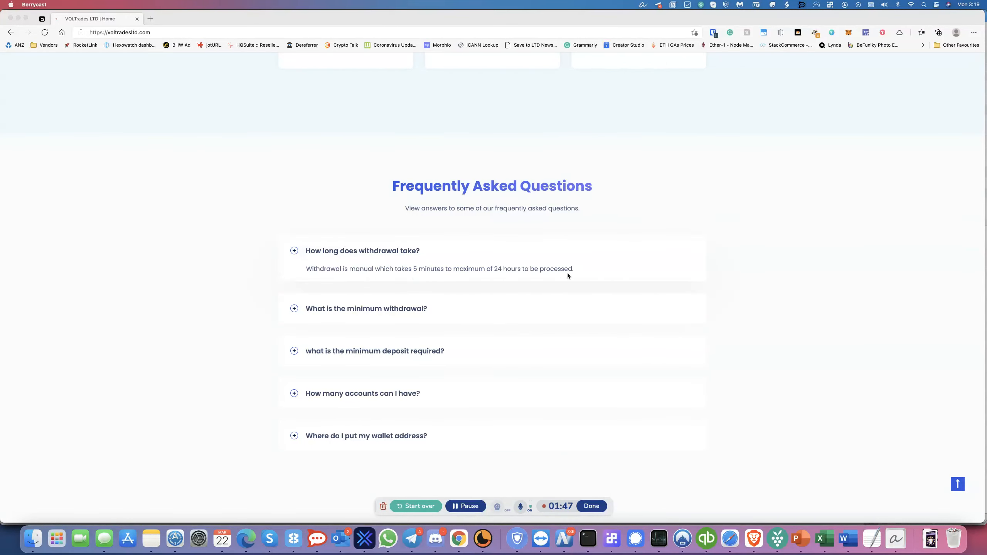
mouse_move(426, 318)
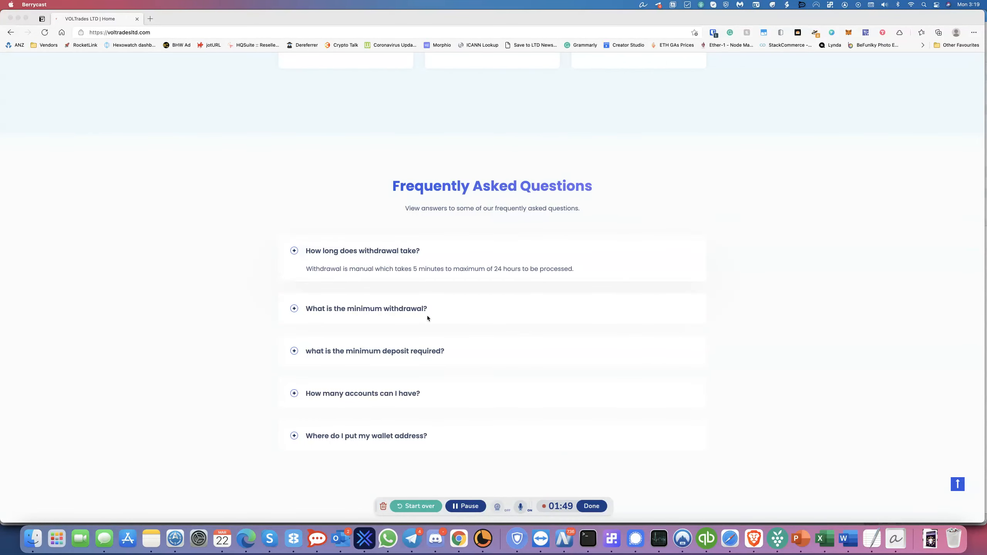
mouse_move(282, 314)
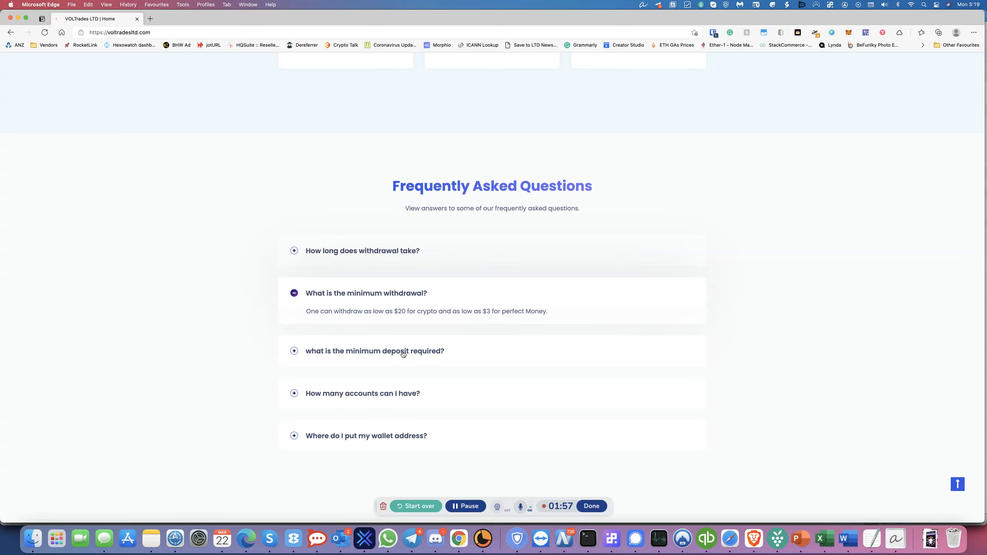
left_click(375, 351)
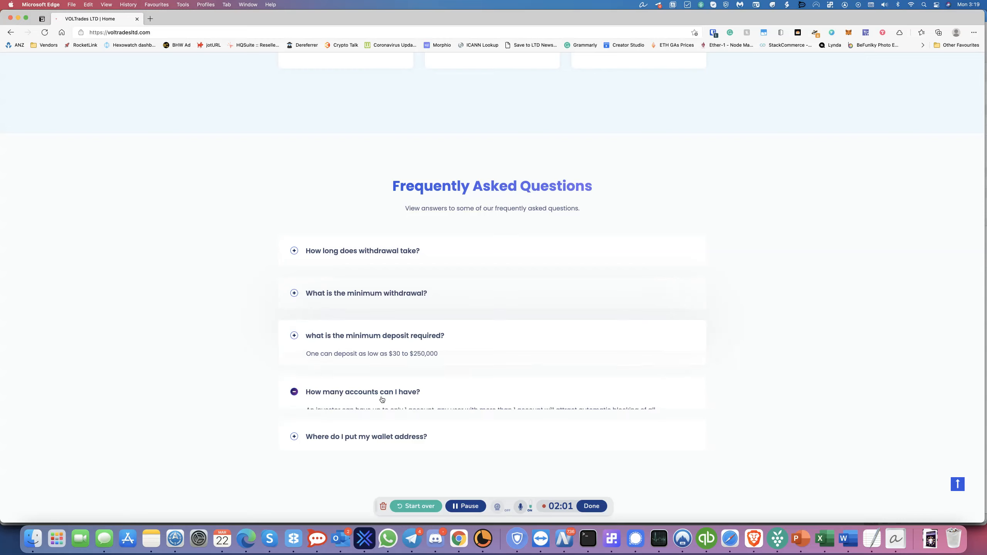
left_click(293, 336)
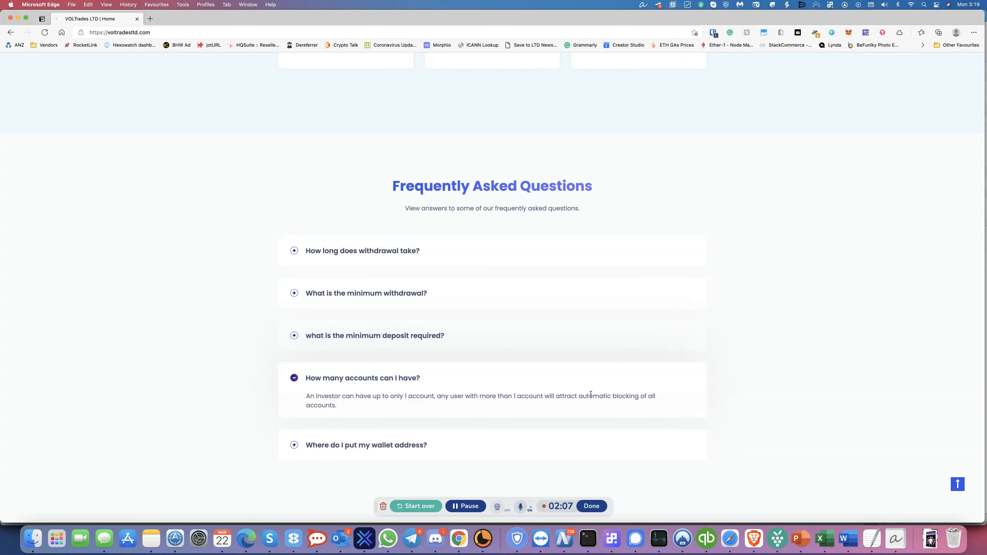
scroll("down", 3)
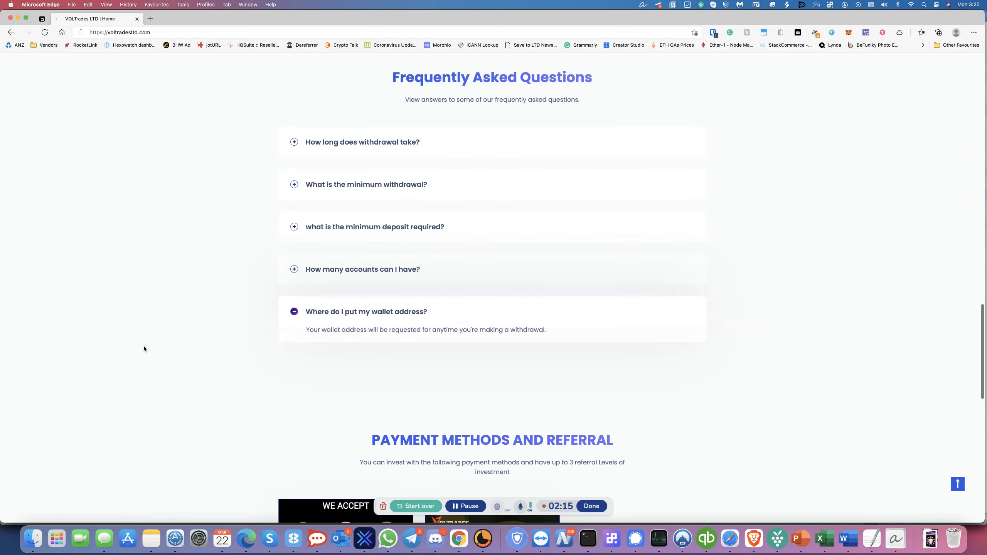
Scroll down to the Payment Methods and Referral section with its 3-level bonus.
scroll("down", 3)
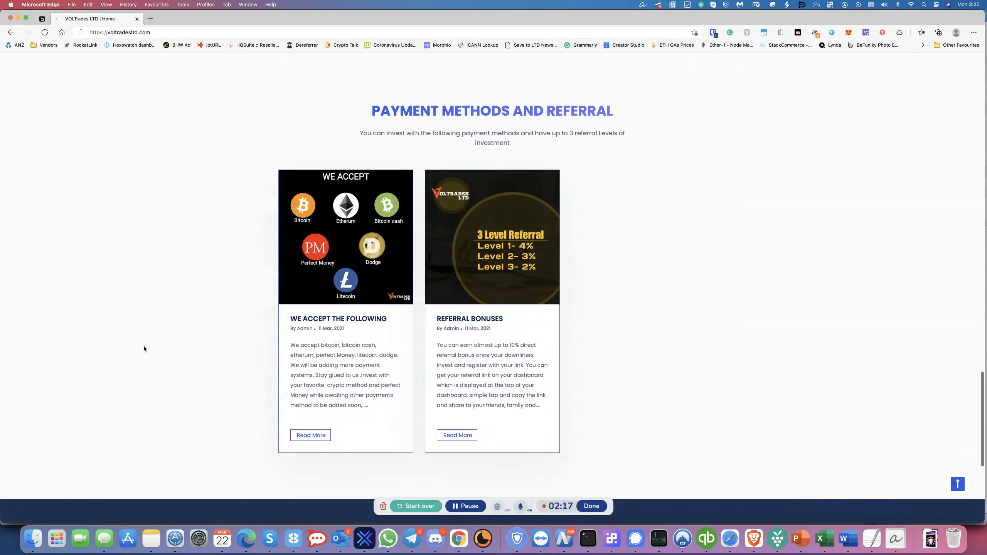
mouse_move(556, 251)
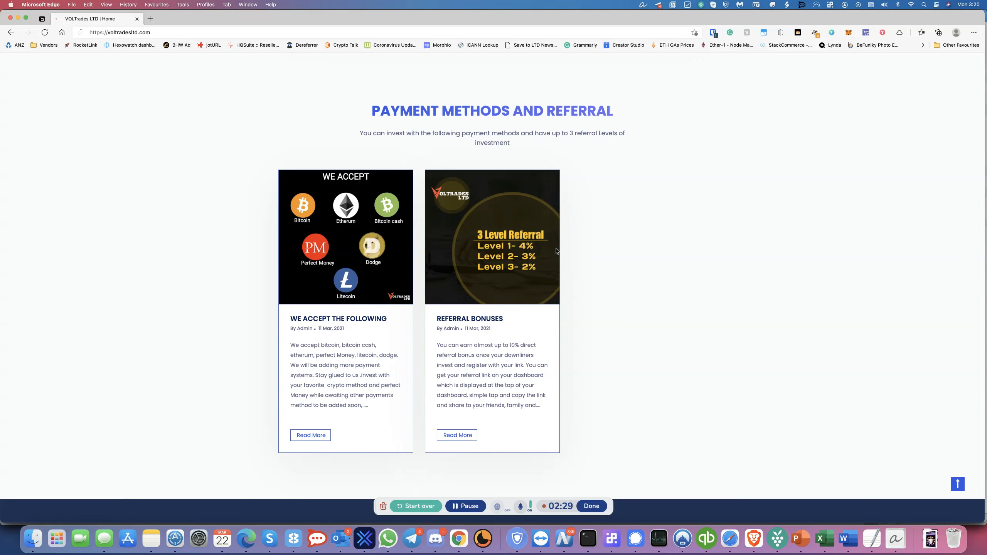
mouse_move(570, 245)
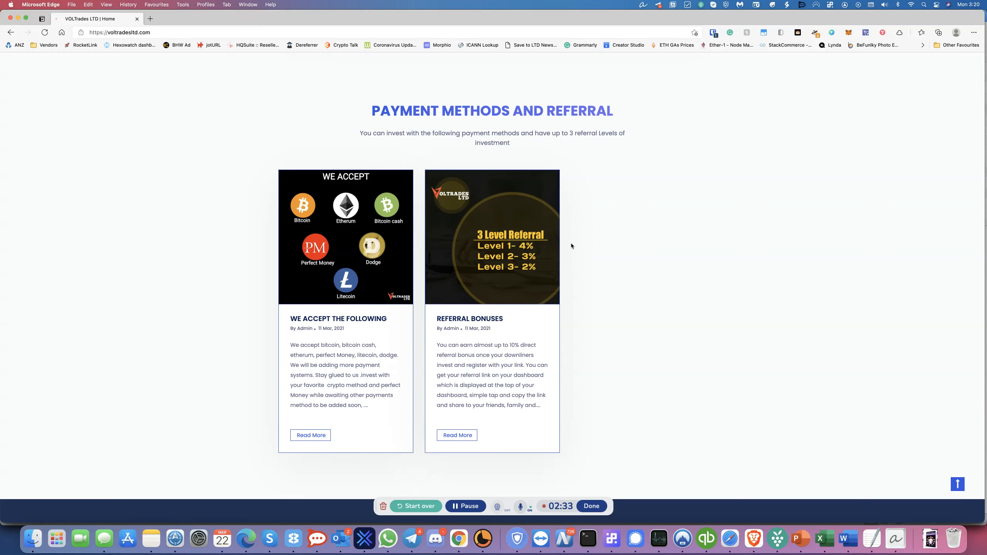
mouse_move(523, 238)
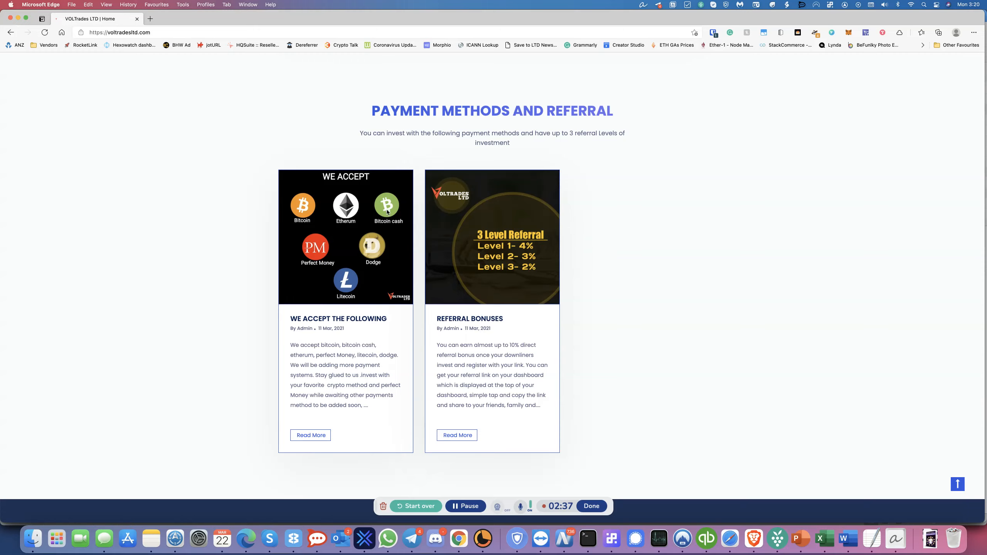
mouse_move(386, 253)
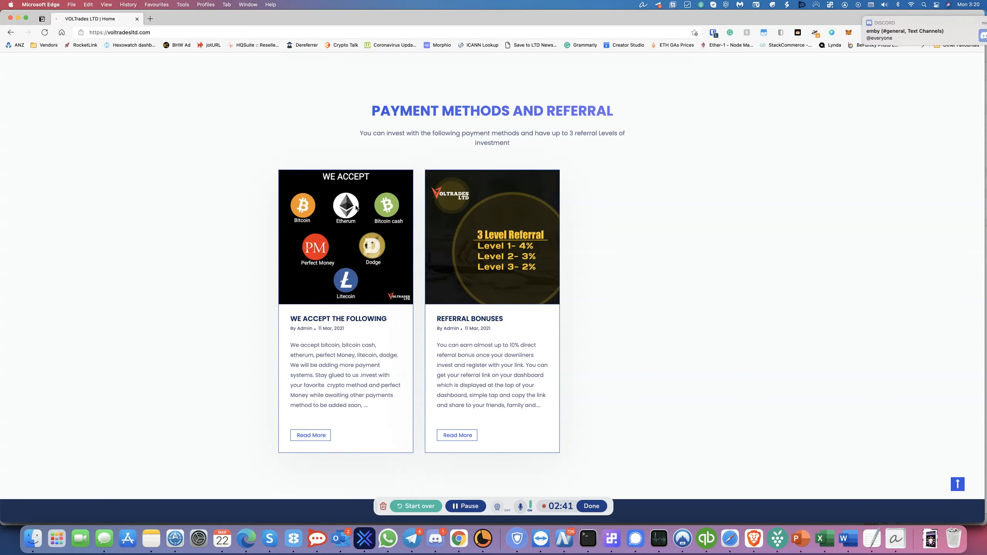
Scroll back up to the hero section and go to the user Dashboard.
scroll("up", 3)
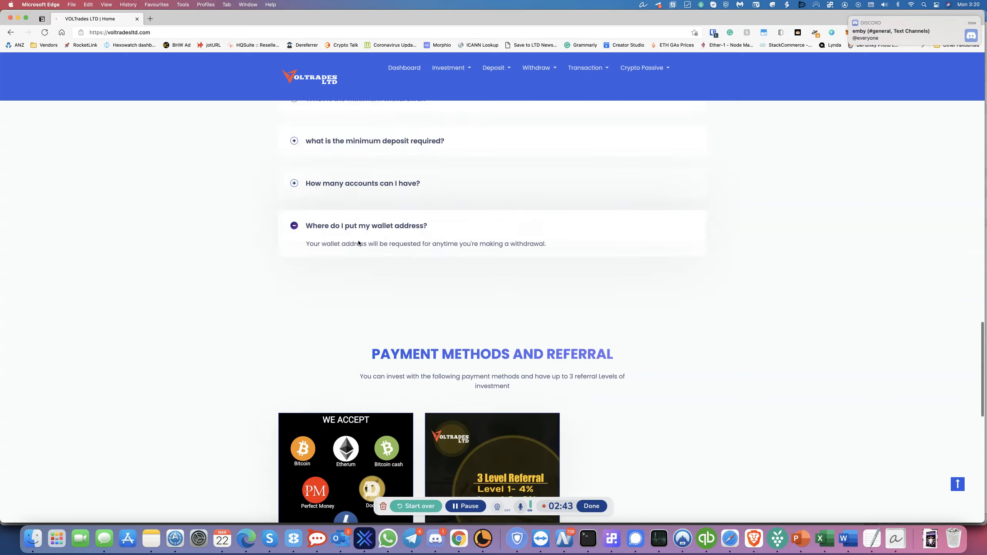
scroll("up", 3)
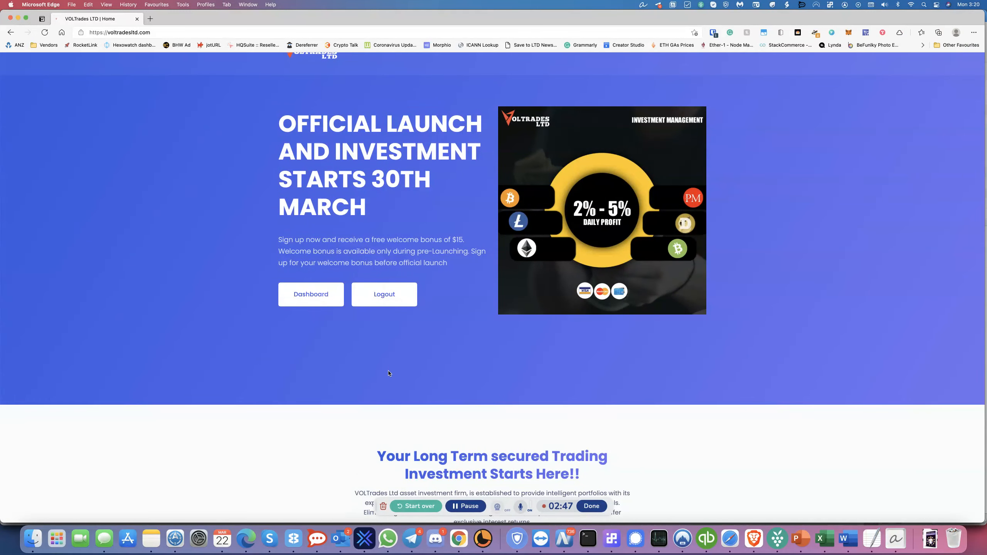
scroll("down", 3)
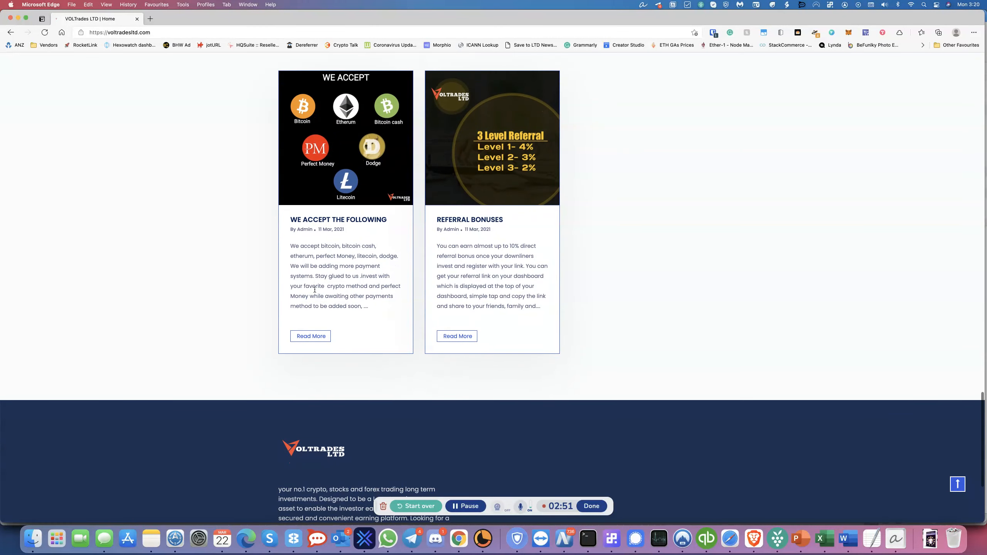
scroll("up", 3)
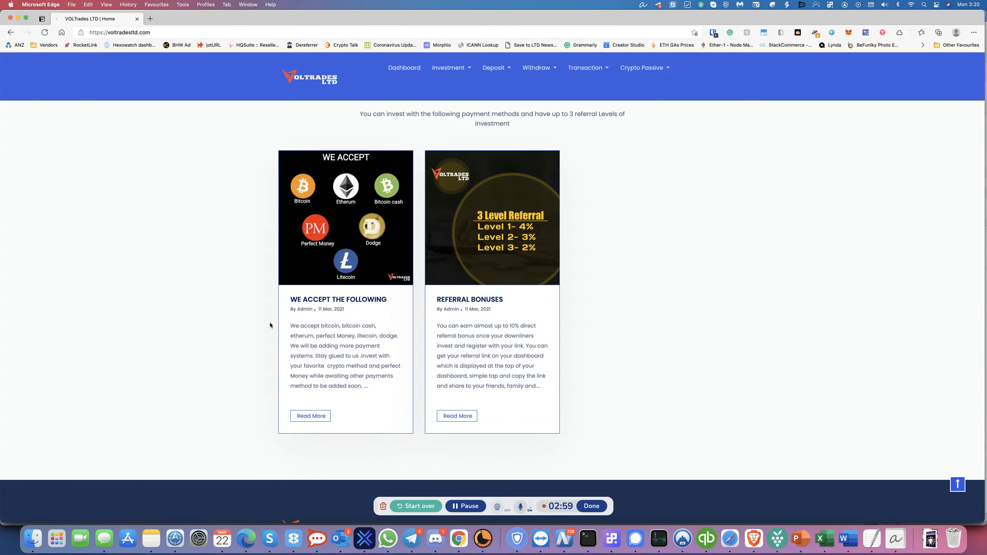
scroll("up", 3)
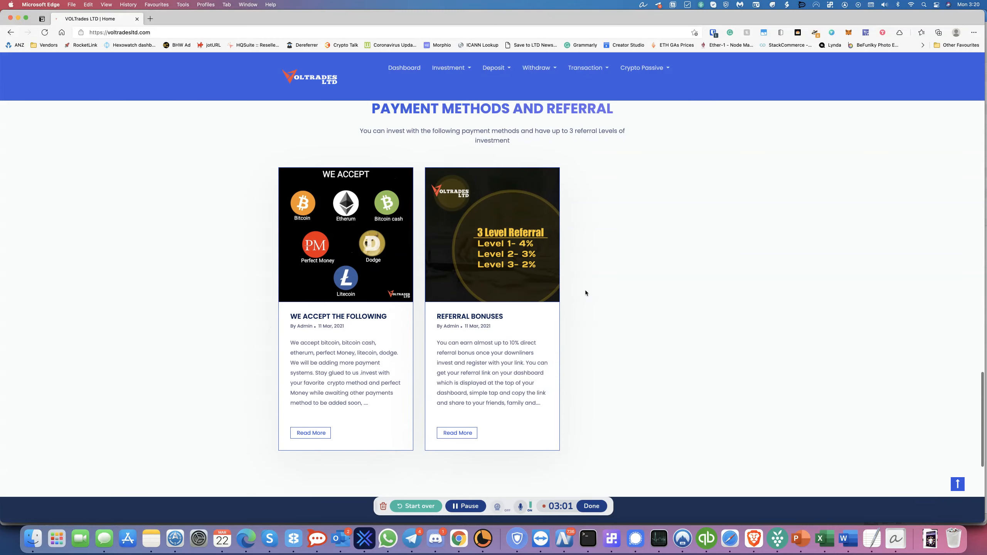
scroll("down", 3)
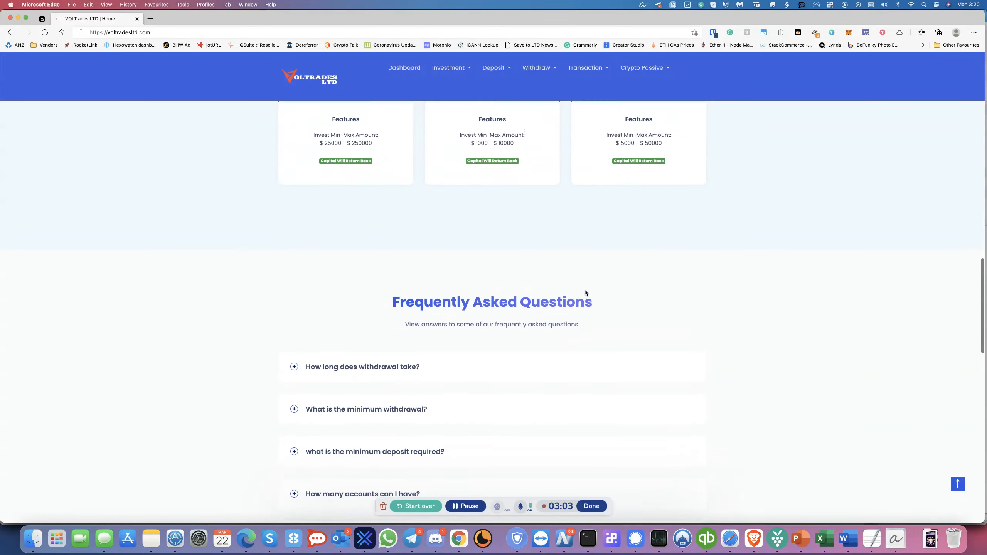
scroll("up", 3)
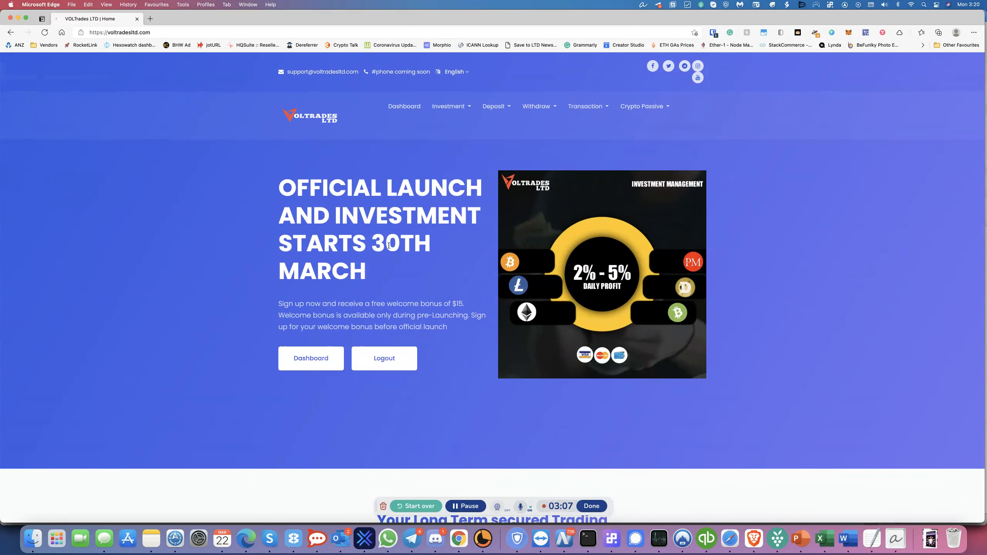
mouse_move(388, 281)
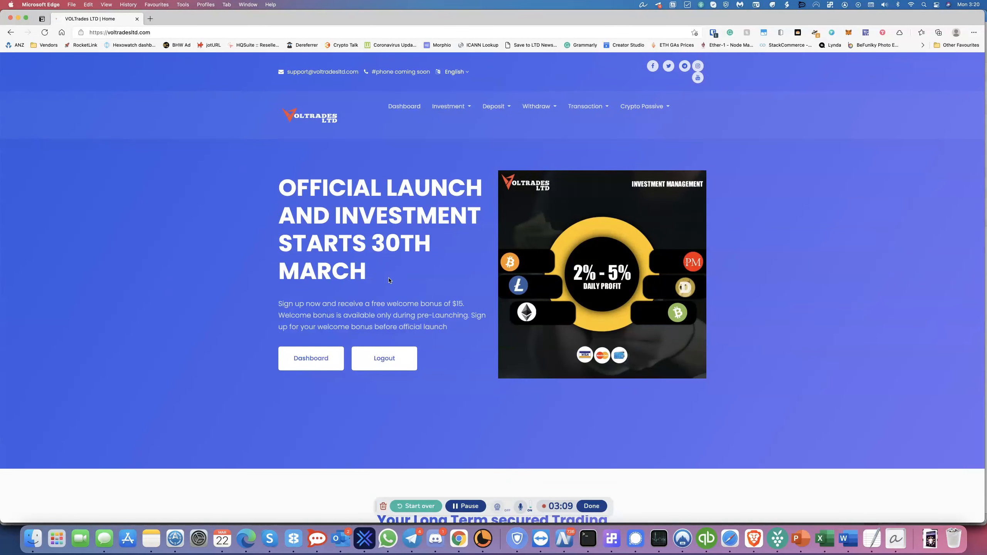
mouse_move(358, 250)
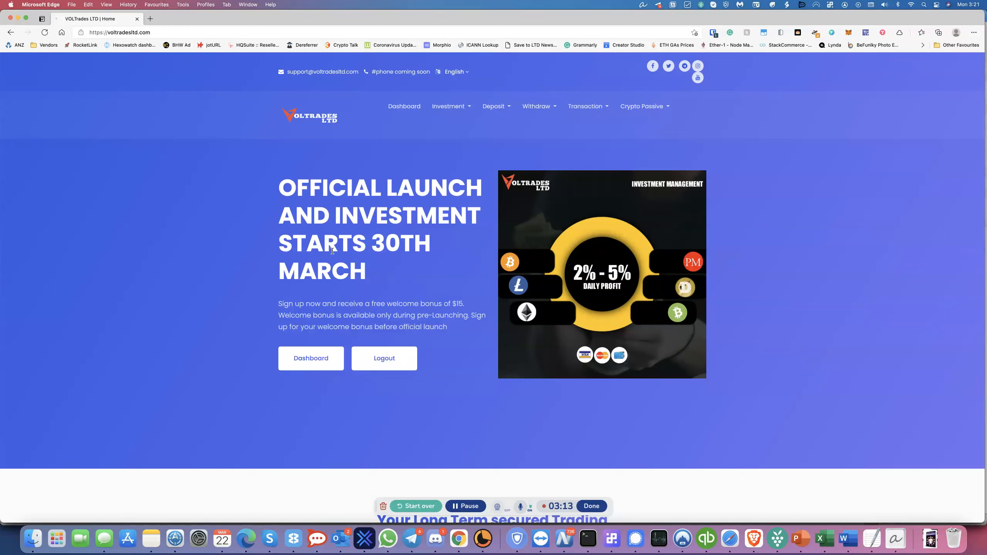
mouse_move(210, 353)
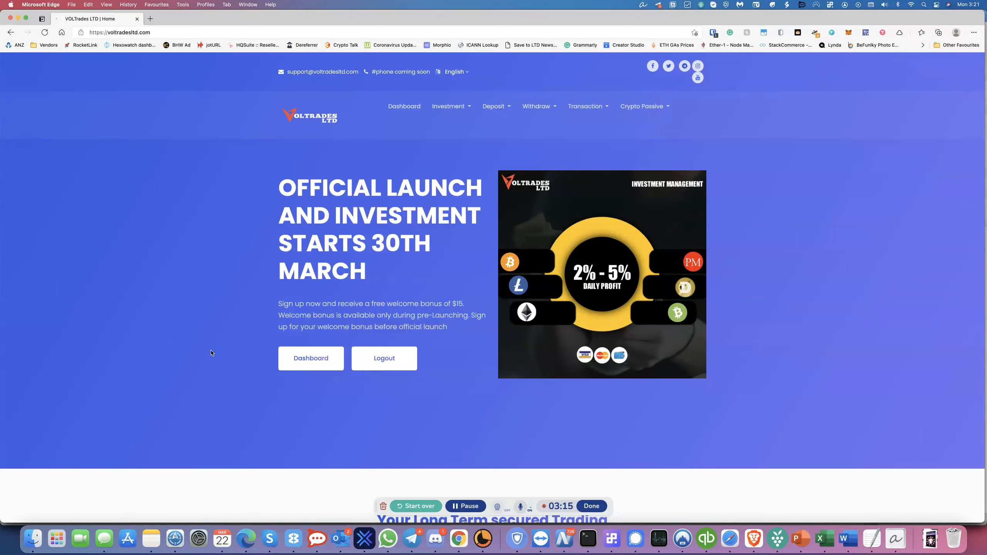
left_click(310, 358)
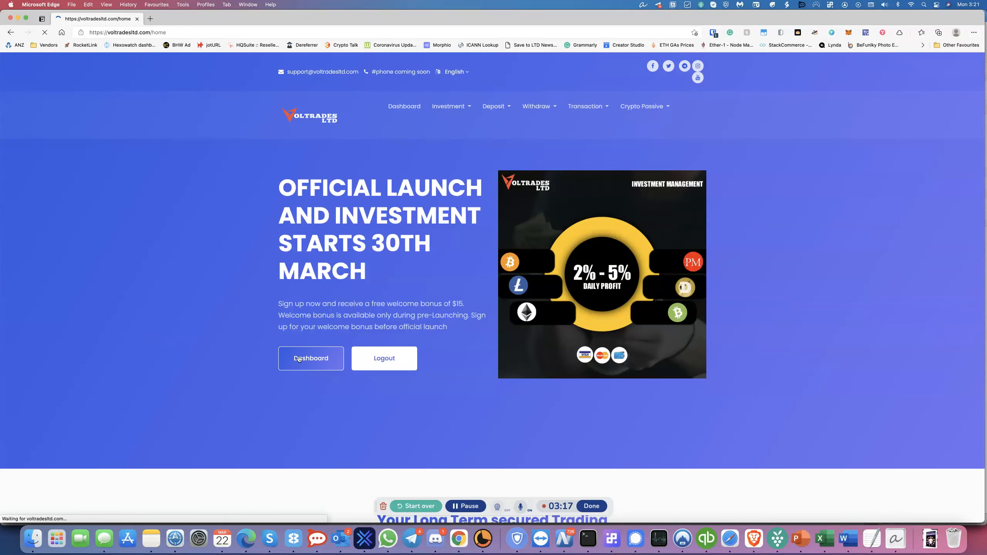
From the dashboard, view details under Total Referral to reach the My Referral page.
left_click(310, 357)
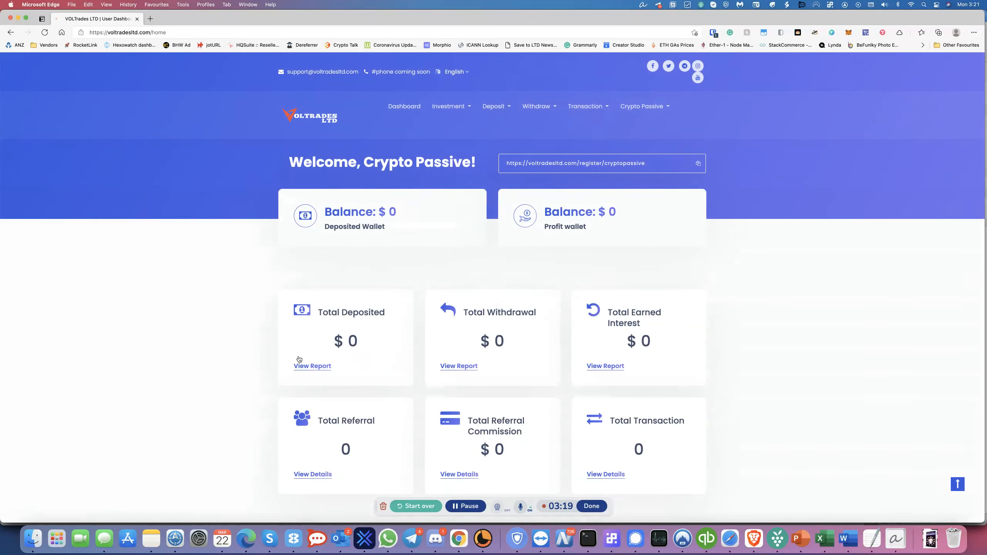
scroll("up", 3)
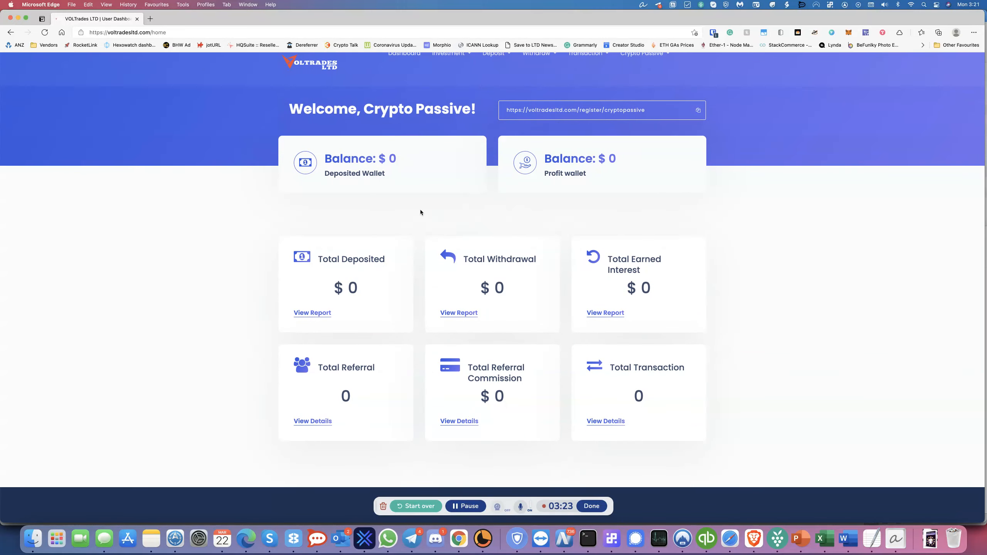
mouse_move(599, 178)
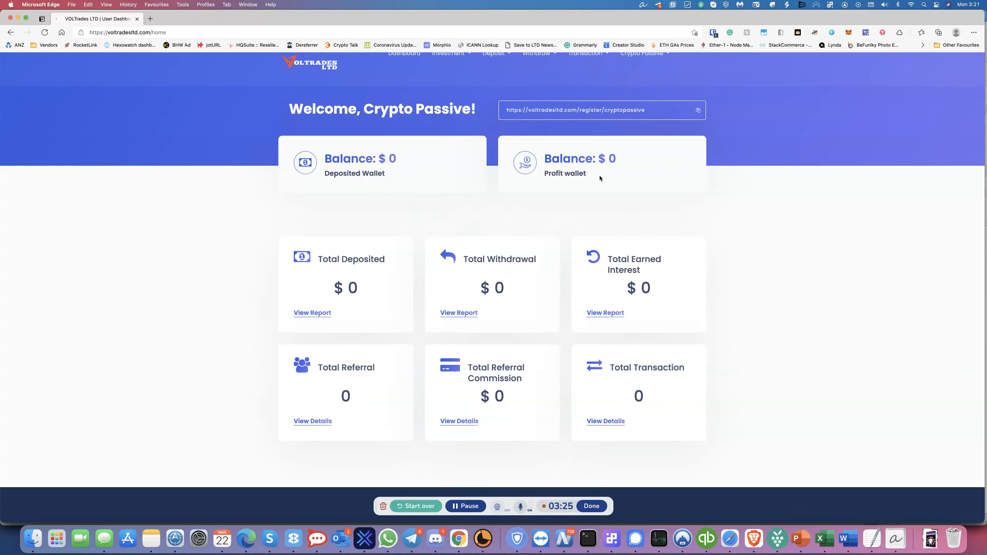
mouse_move(426, 286)
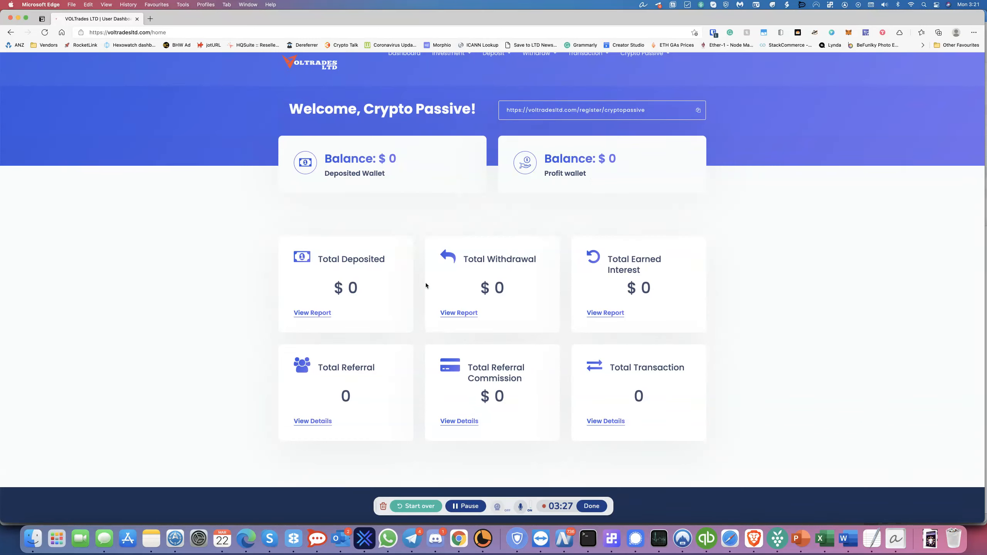
mouse_move(646, 279)
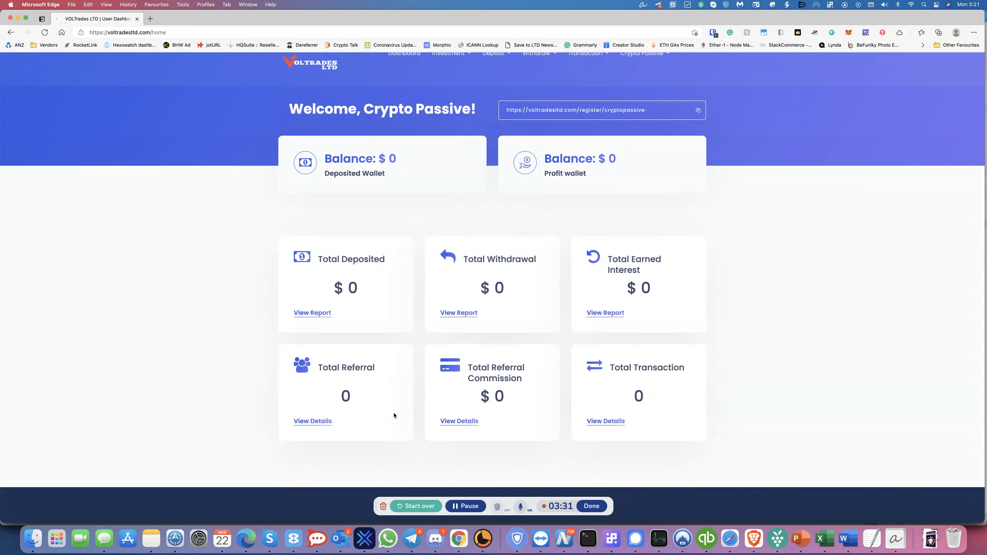
mouse_move(550, 399)
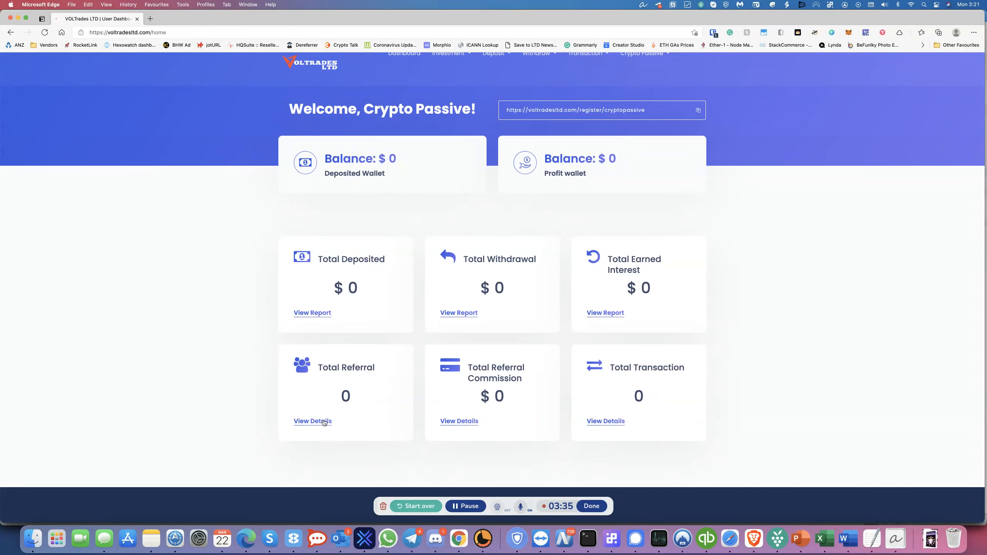
left_click(312, 421)
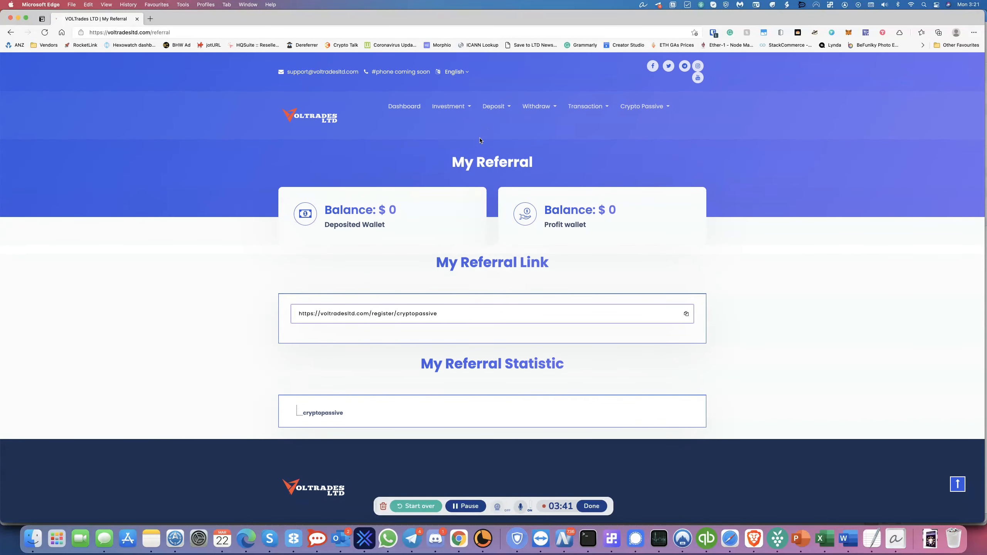
Visit Deposit Now and Deposit History, then move on to the Withdraw Now page.
left_click(494, 105)
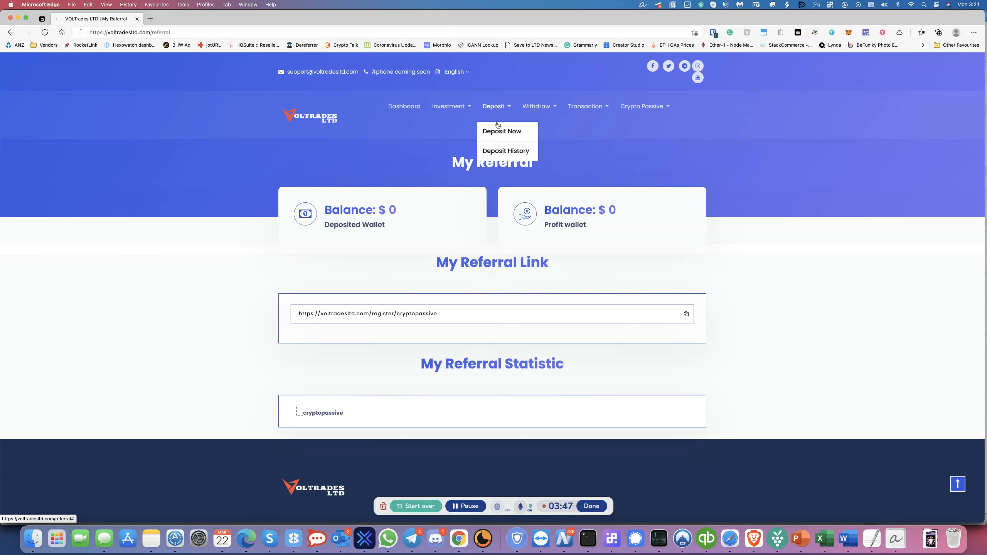
left_click(502, 131)
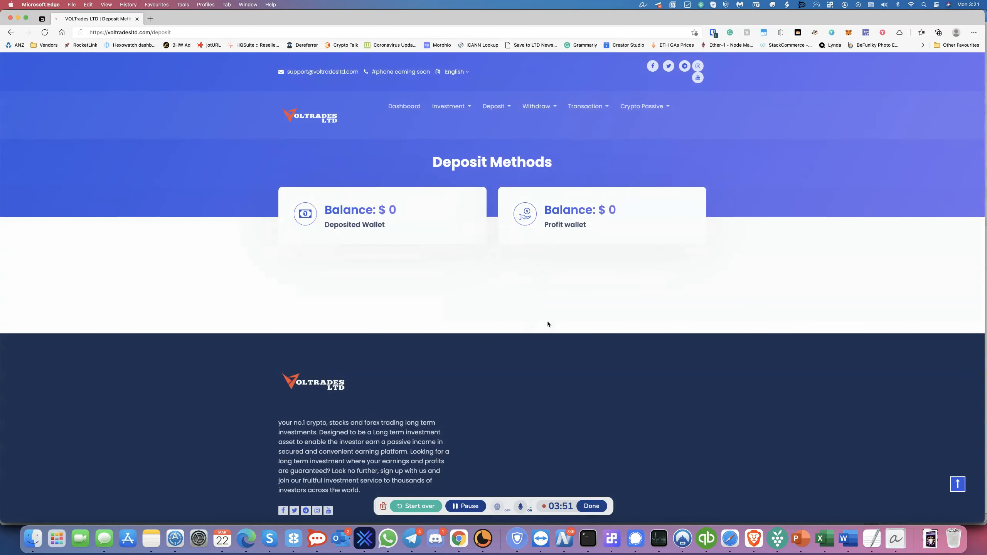
mouse_move(503, 277)
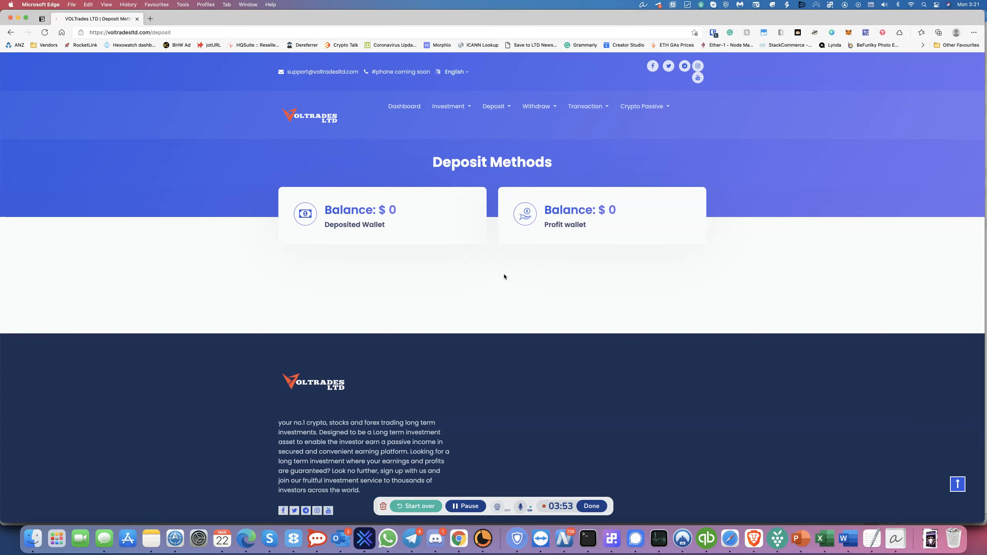
left_click(448, 106)
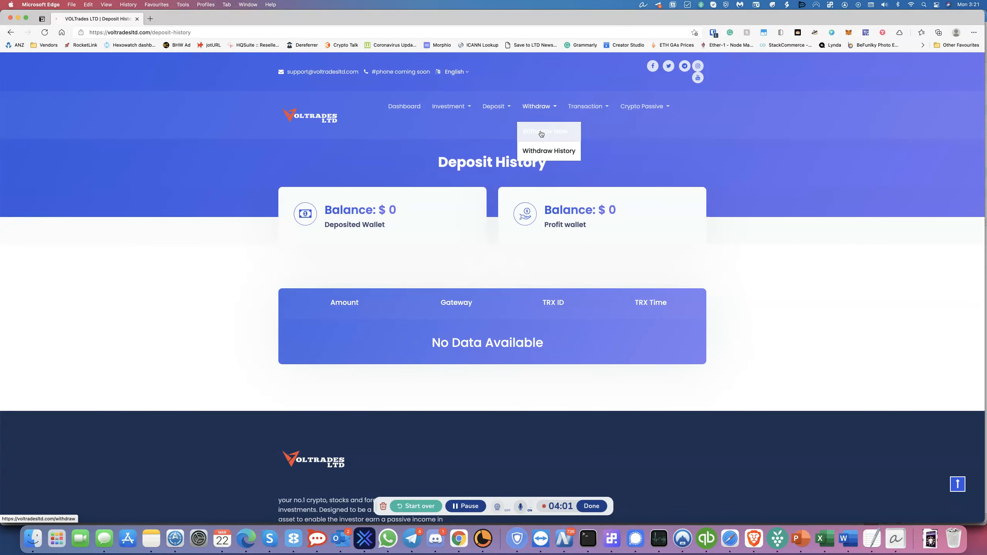
left_click(547, 132)
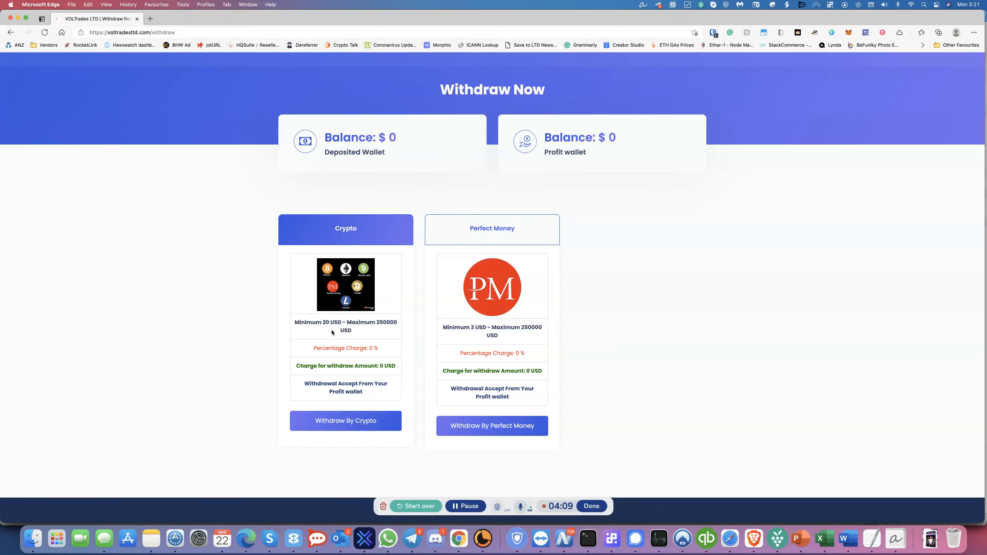
mouse_move(368, 377)
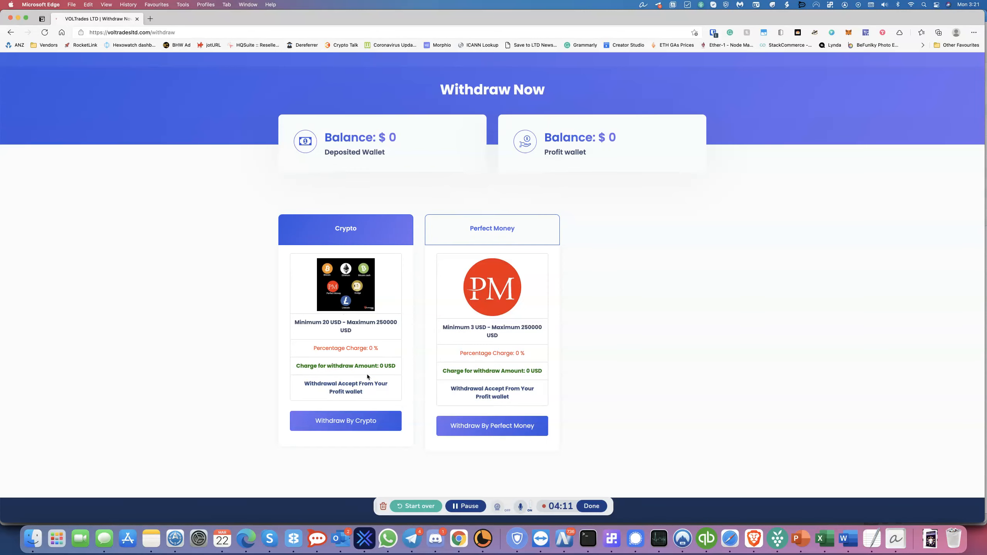
Compare the Perfect Money and Crypto withdrawal options, then go to Transaction > Balance Transfer.
left_click(492, 229)
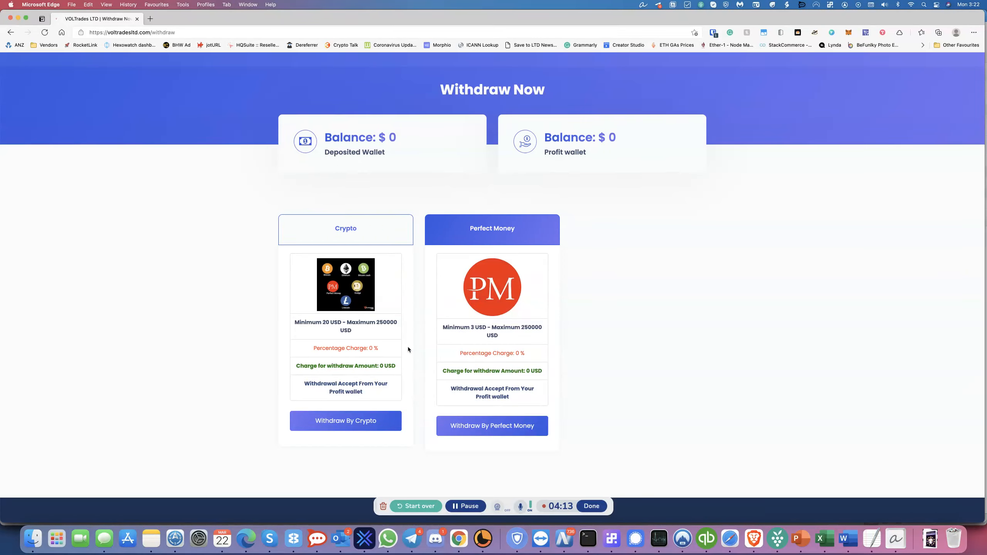
left_click(345, 228)
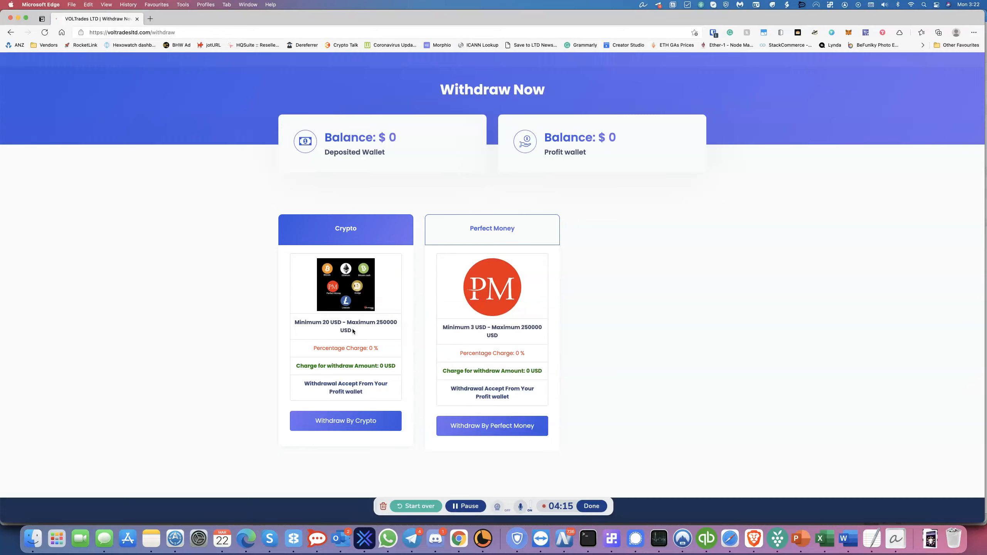
mouse_move(364, 344)
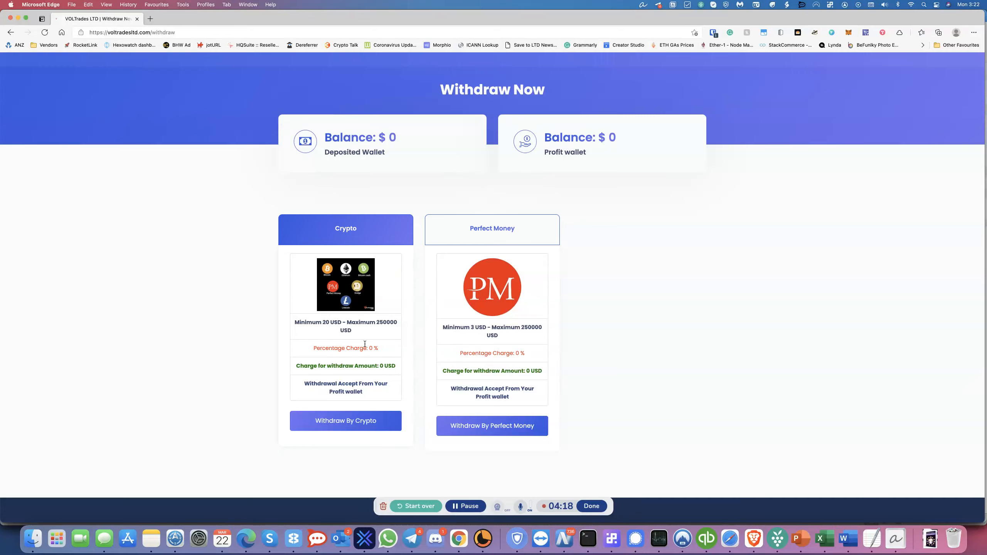
mouse_move(375, 346)
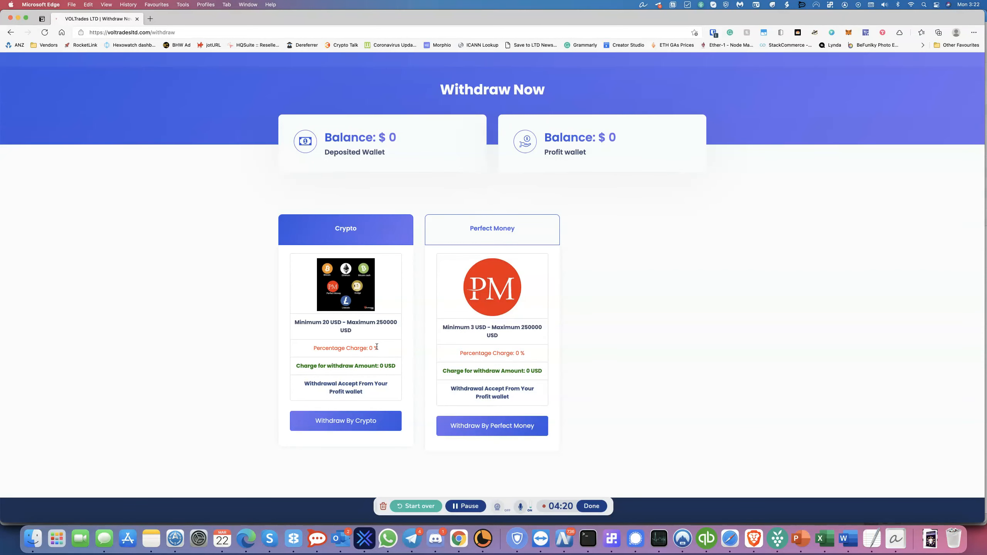
left_click(491, 229)
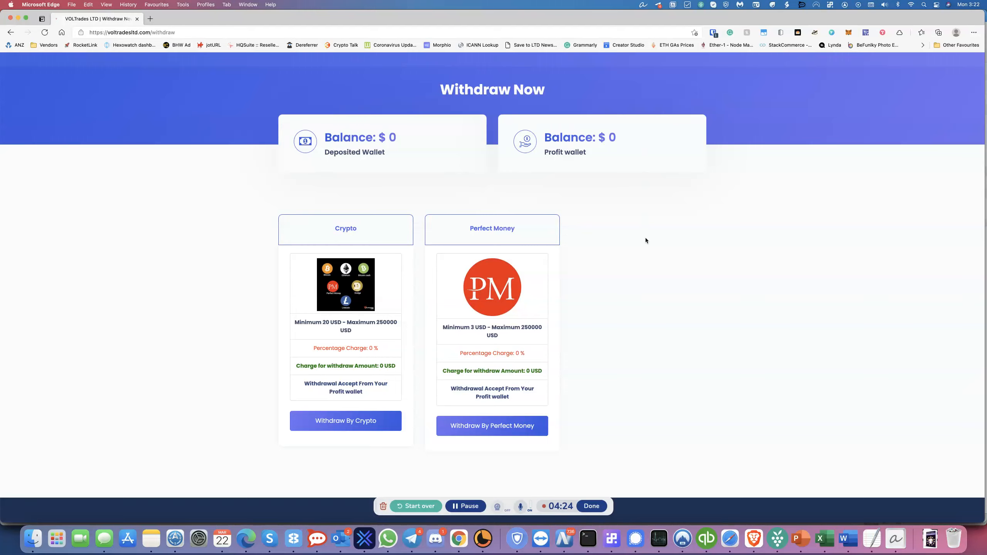
left_click(585, 105)
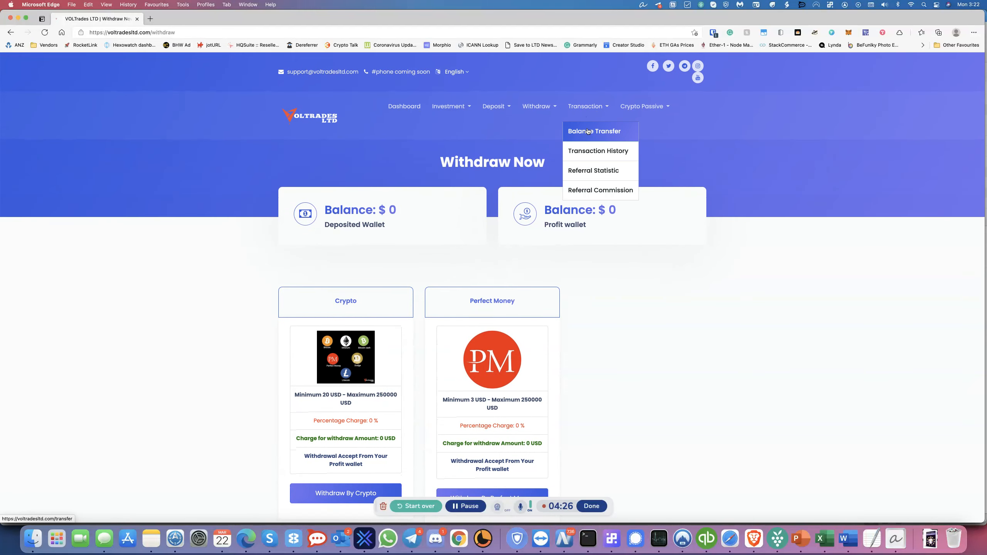
left_click(592, 131)
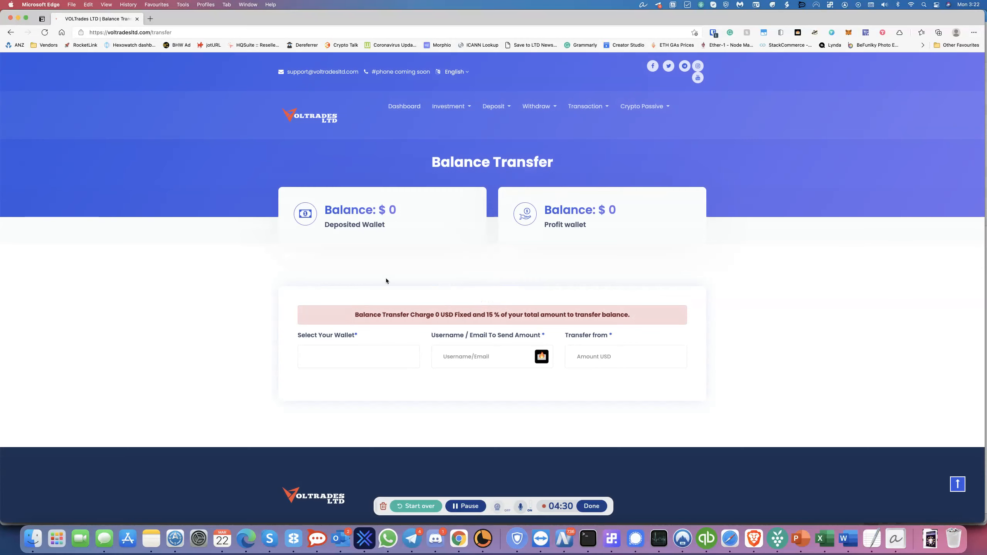
mouse_move(644, 129)
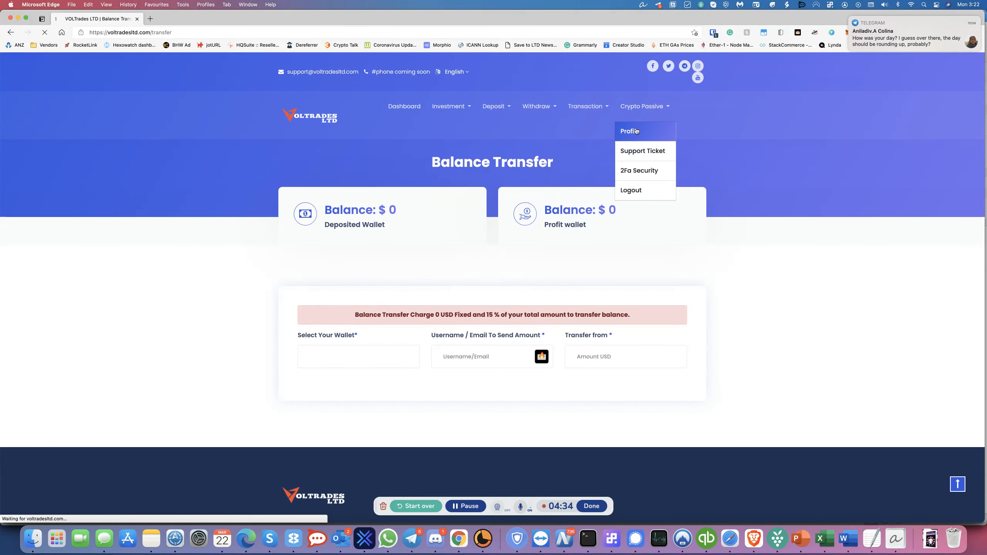
Open Profile from the account menu and scroll through the Profile Update and Change Password forms.
left_click(629, 131)
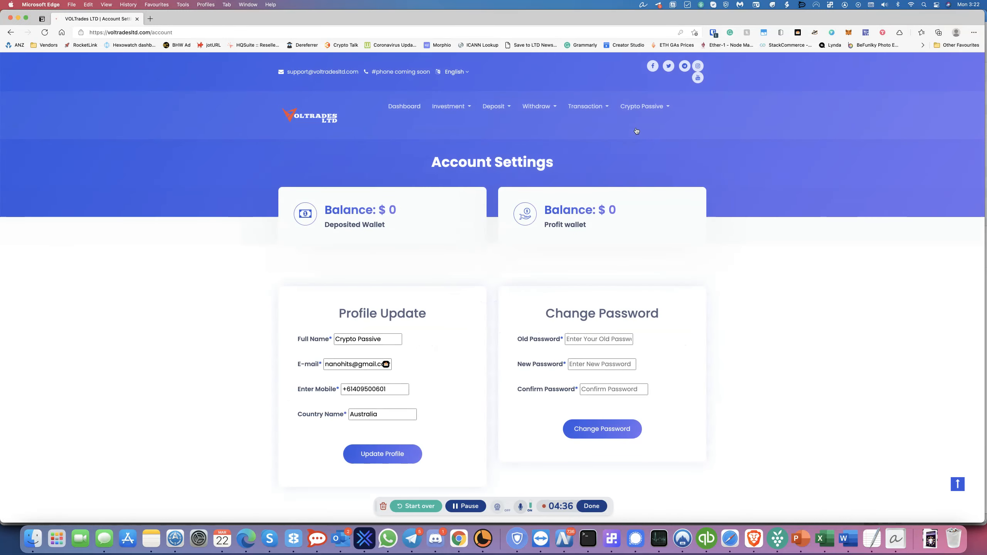
scroll("down", 3)
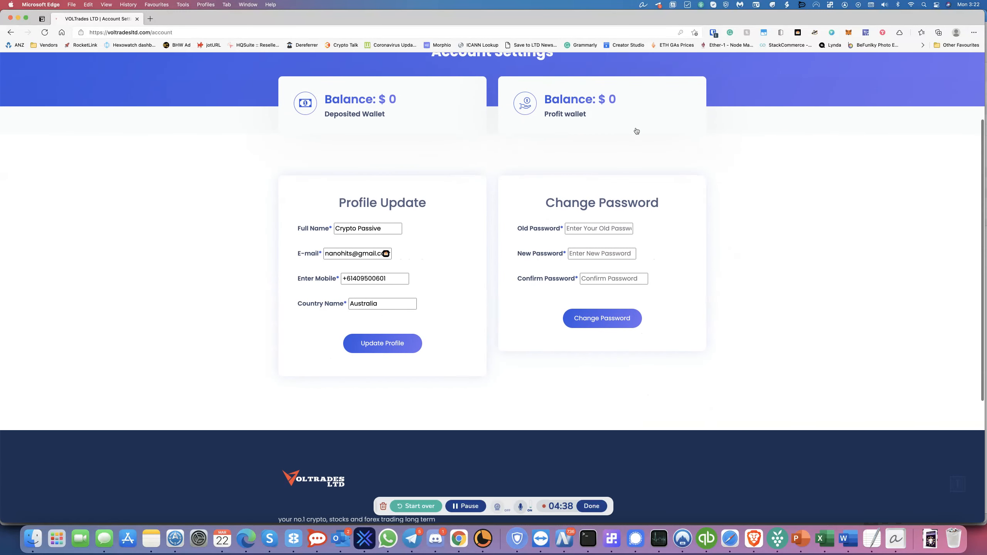
scroll("up", 3)
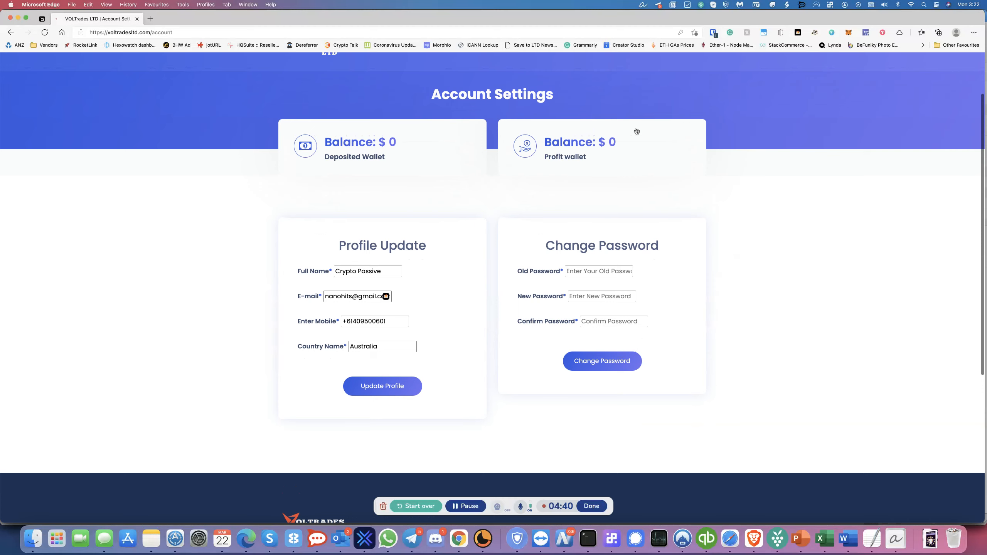
scroll("up", 3)
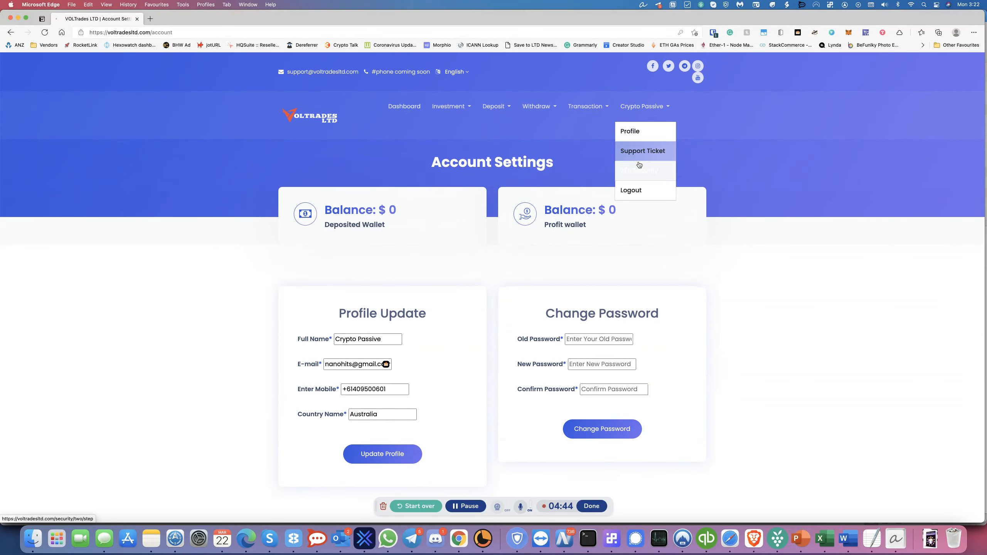
View the 2FA Security page with its authenticator code and QR, then return to the home page.
left_click(635, 169)
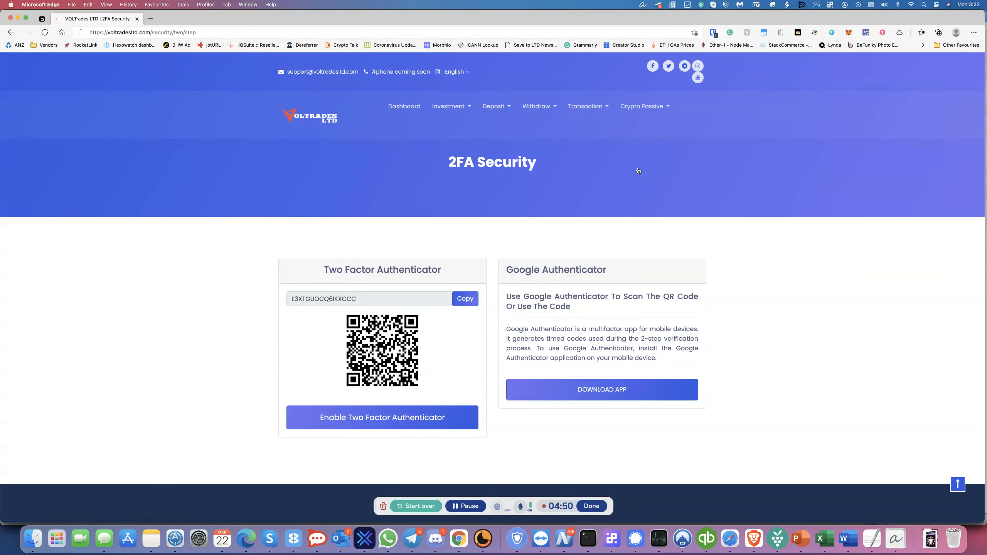
left_click(448, 105)
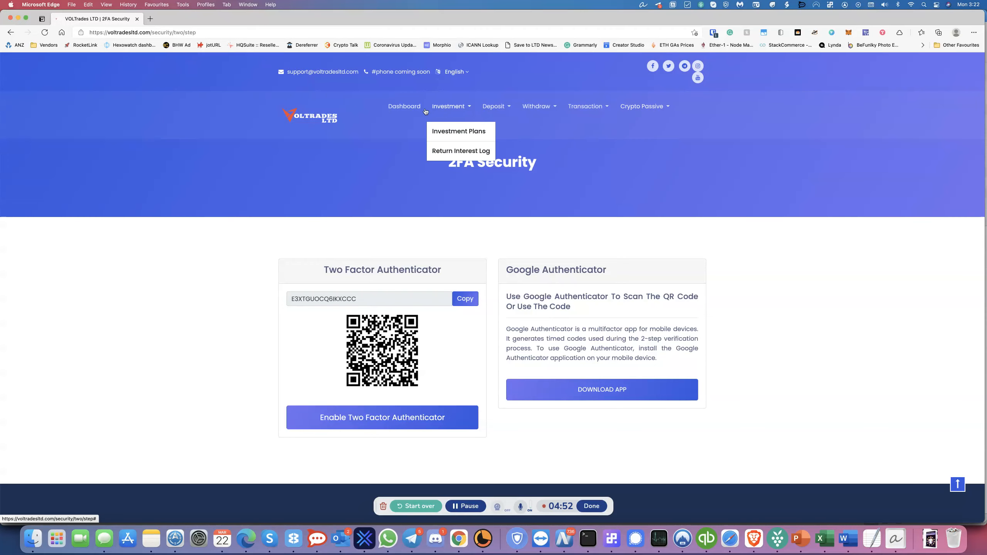
left_click(309, 116)
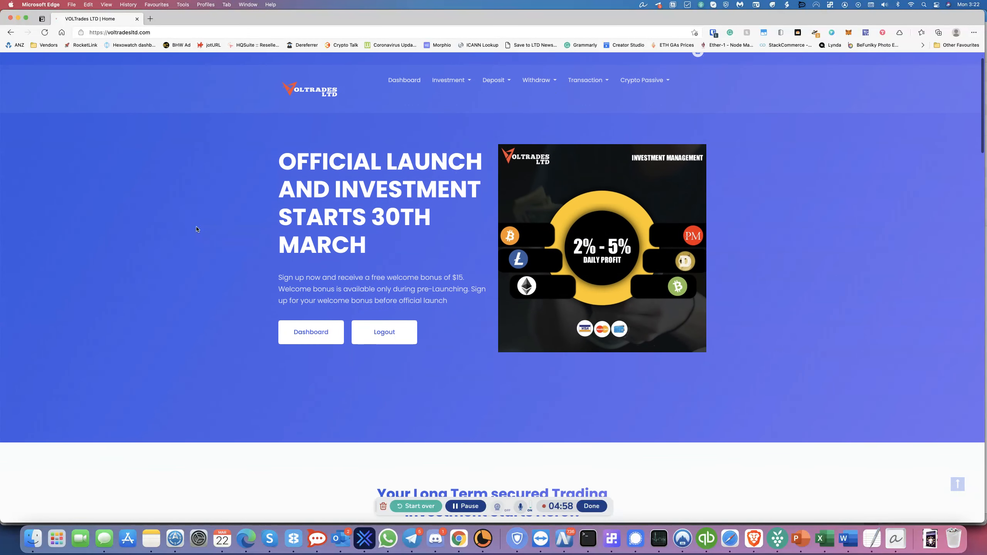
Scroll to the very top of the home page showing the contact bar and social media icons.
scroll("up", 3)
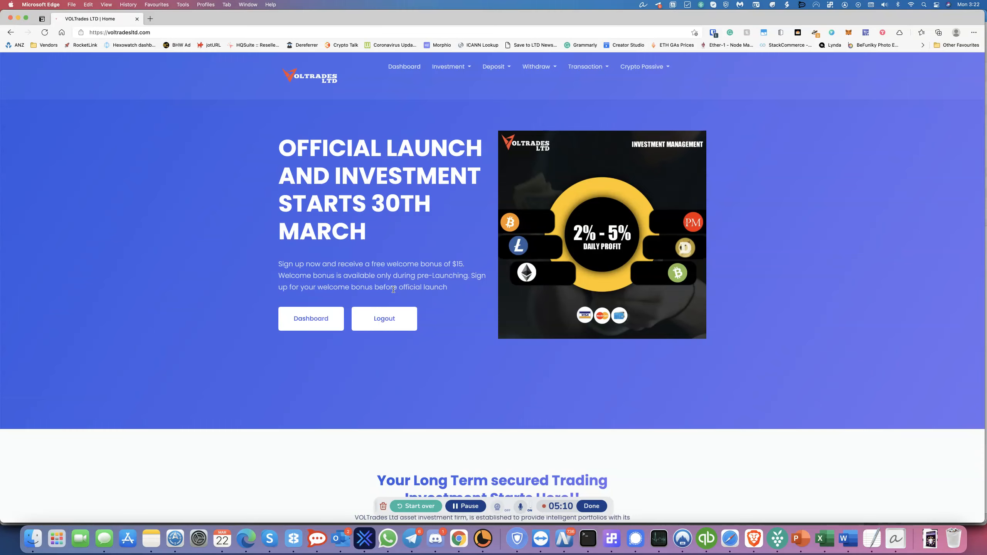
mouse_move(478, 303)
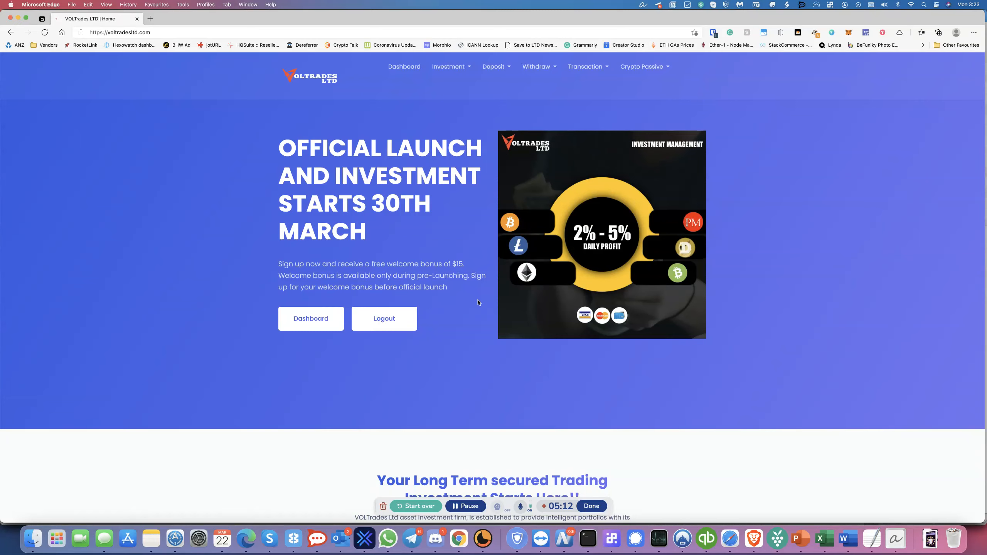
scroll("down", 3)
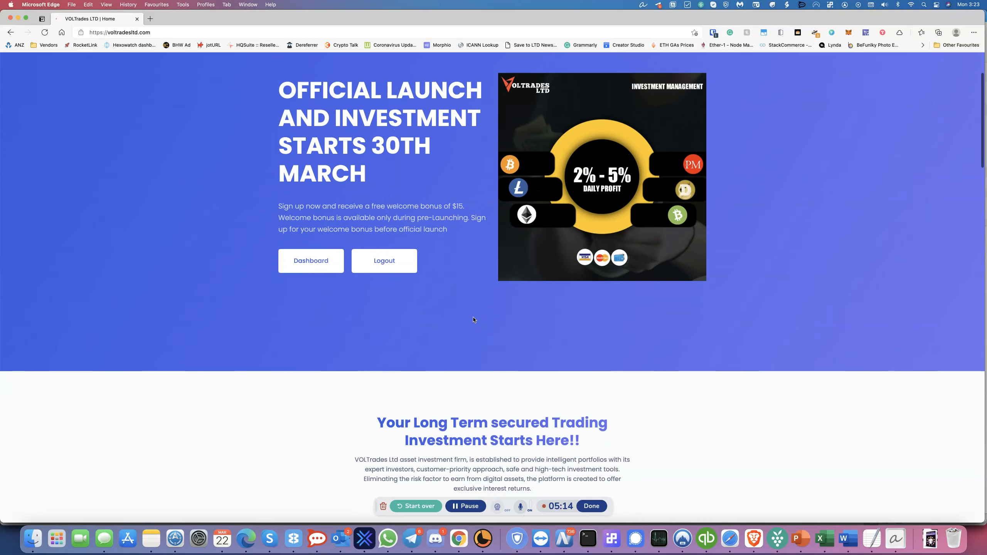
scroll("up", 3)
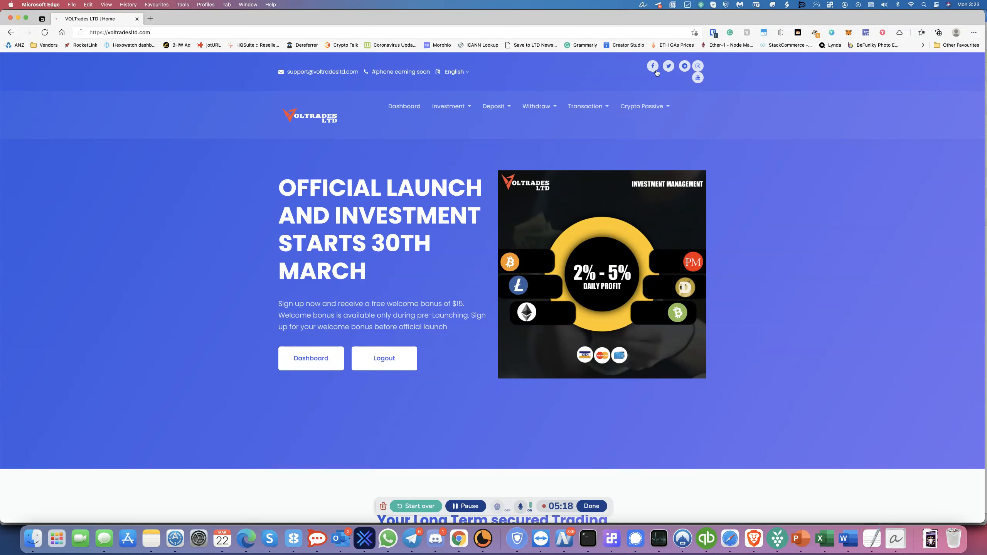
mouse_move(653, 65)
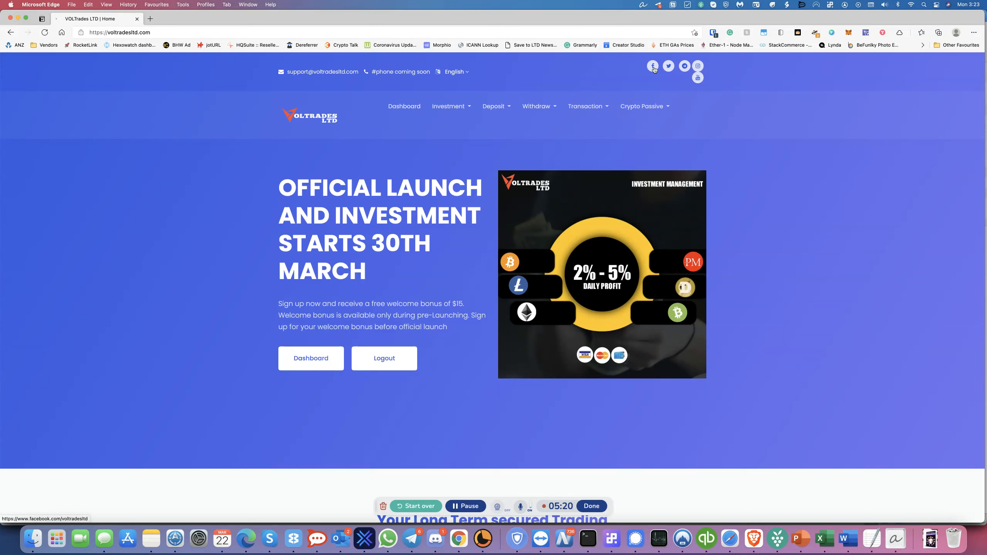
mouse_move(667, 65)
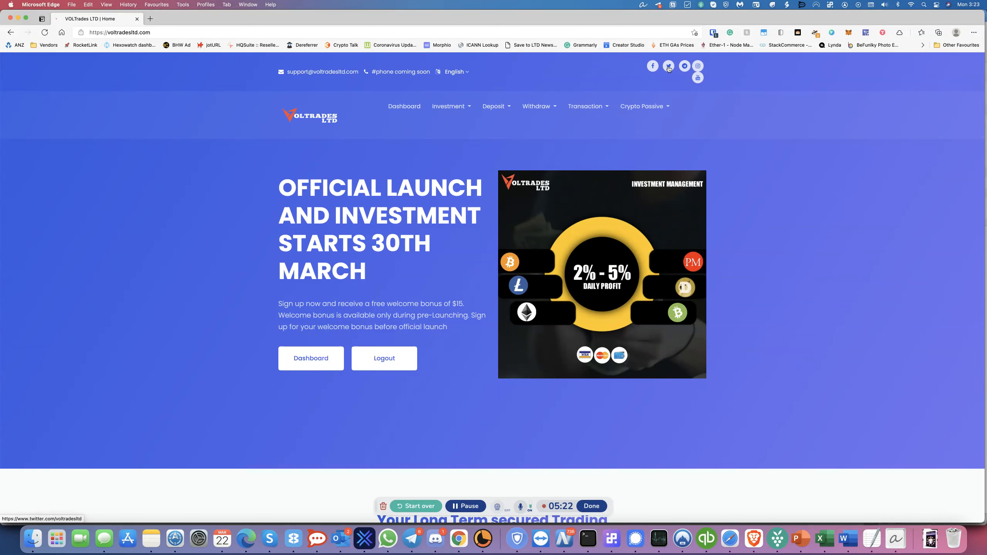
mouse_move(683, 66)
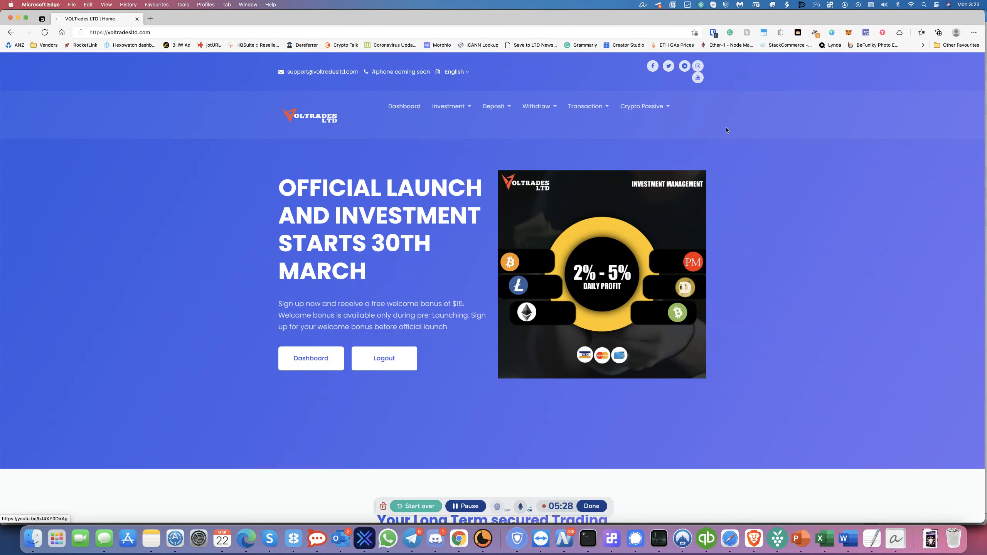
mouse_move(718, 147)
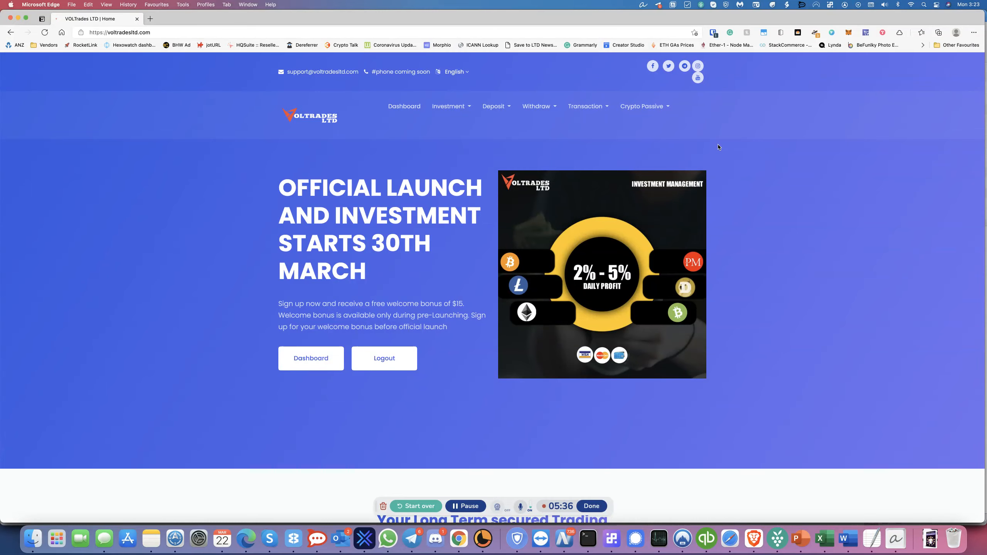
mouse_move(660, 75)
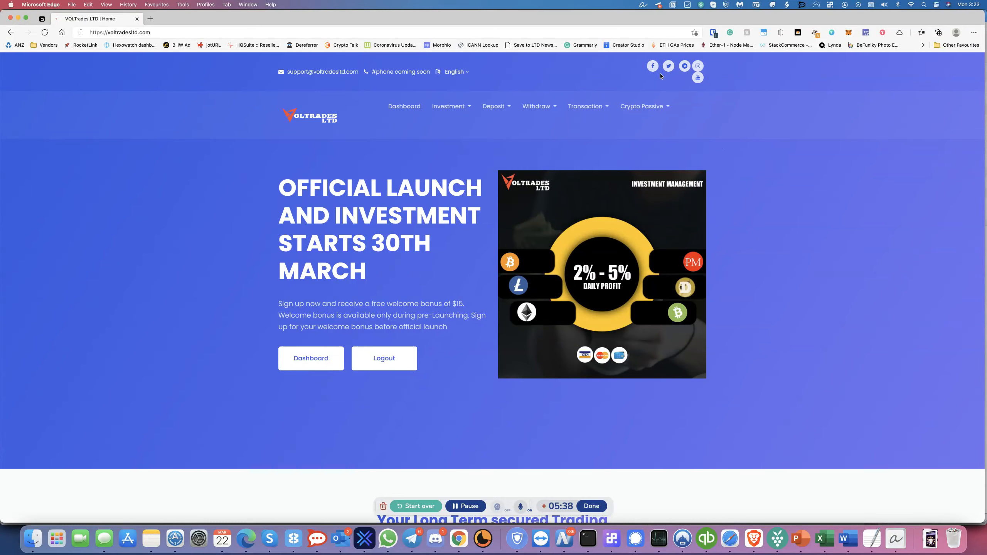
mouse_move(697, 66)
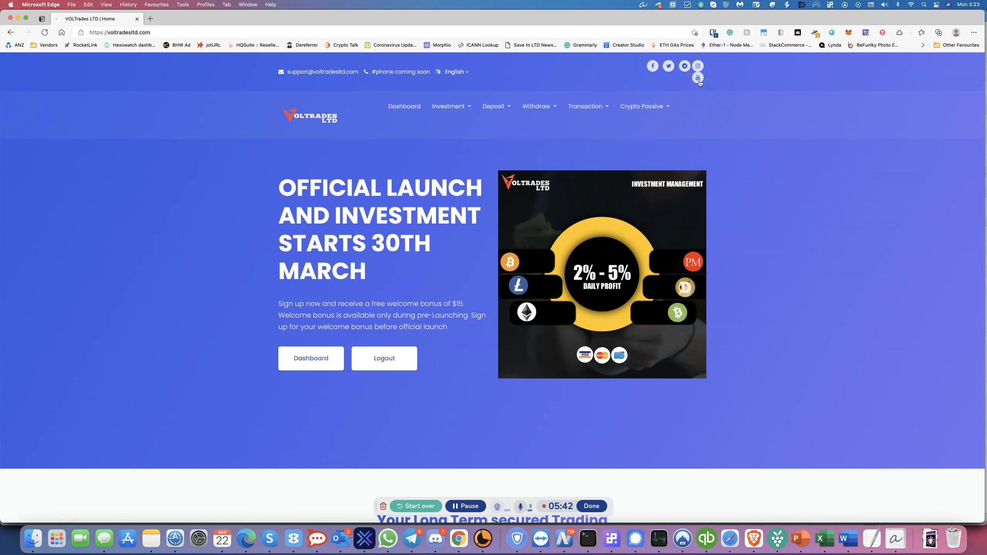
mouse_move(424, 167)
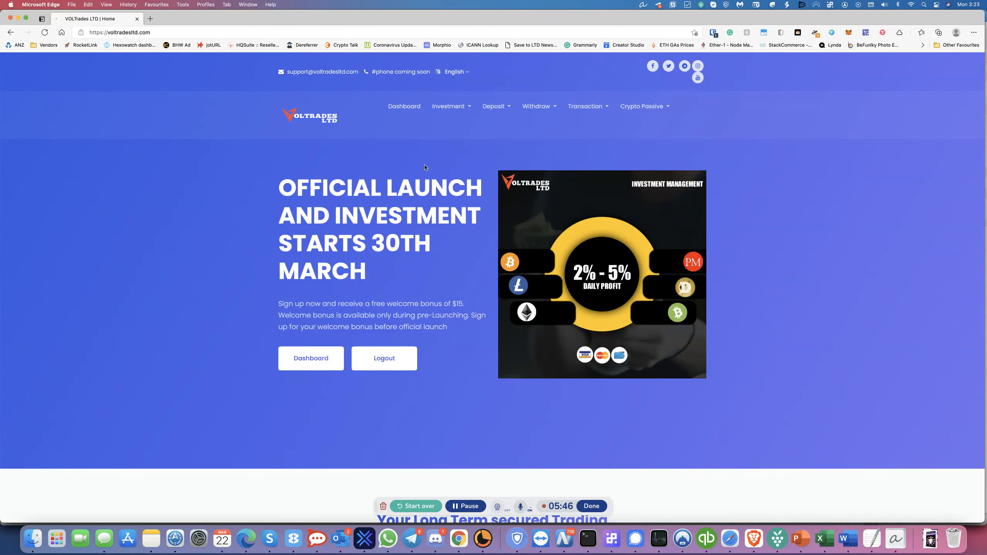
mouse_move(289, 176)
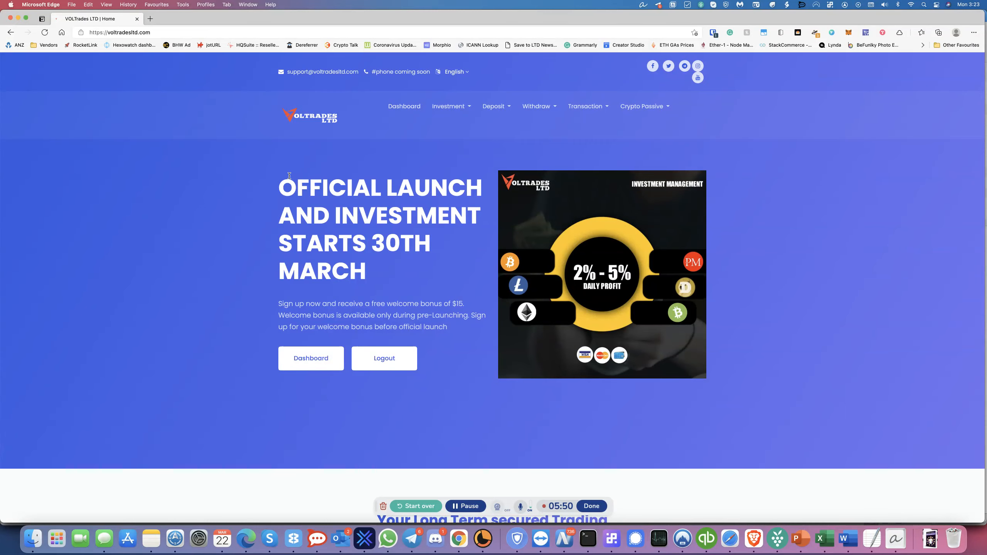
mouse_move(201, 252)
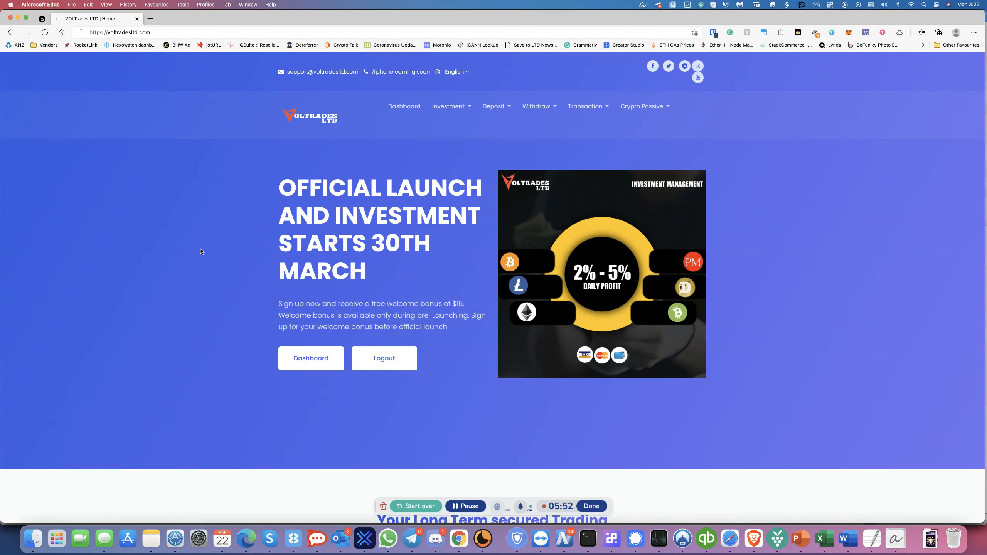
Scroll the home page past the services to the six Investment Plans cards and the FAQ section.
scroll("down", 3)
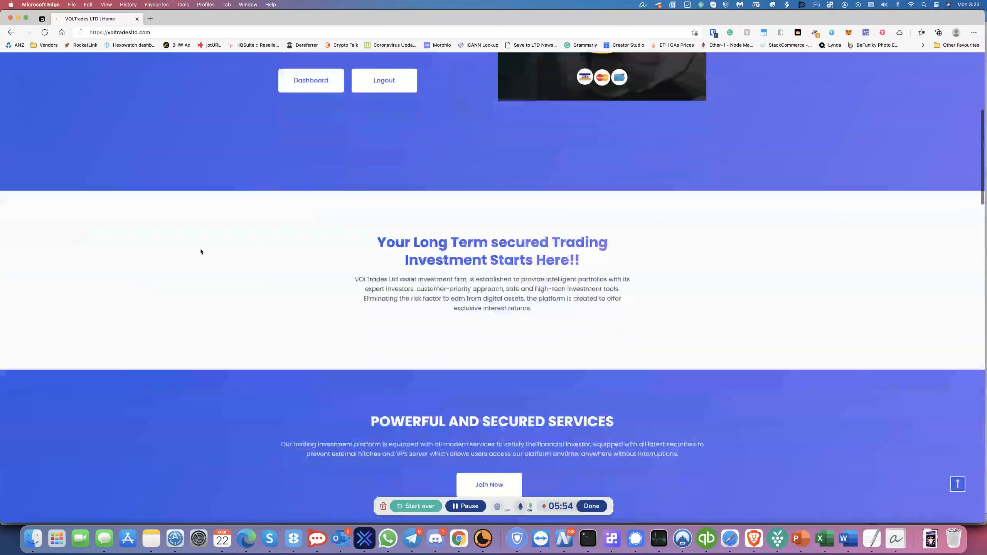
scroll("down", 3)
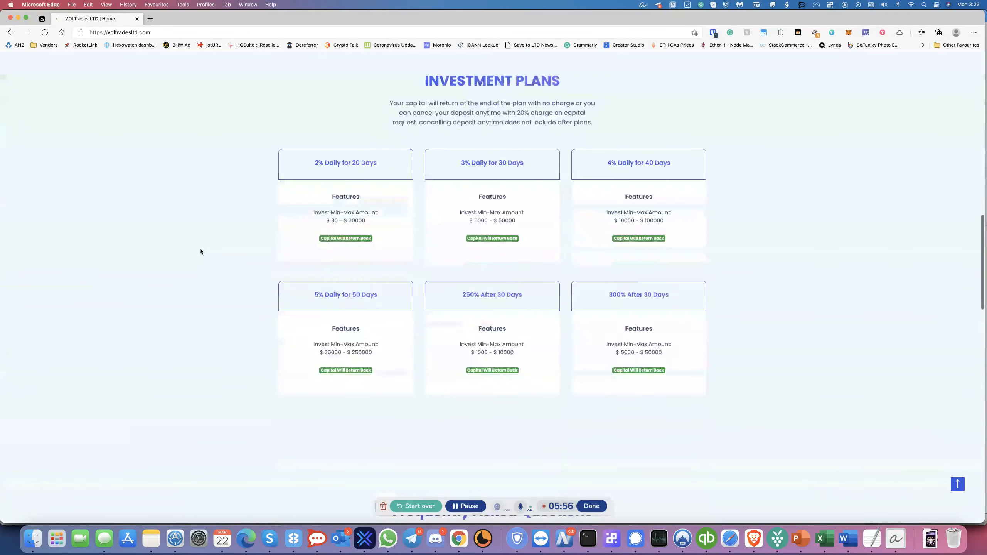
scroll("down", 3)
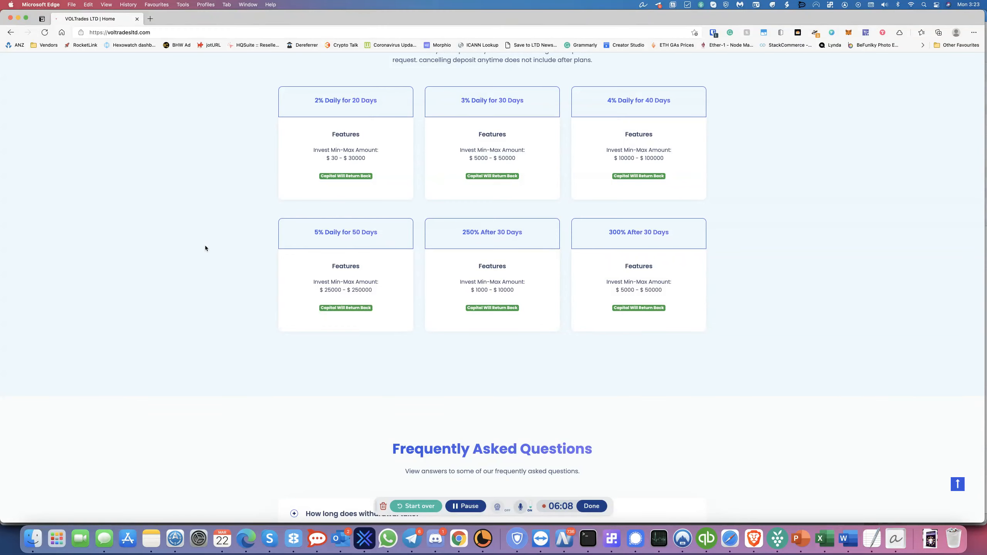
mouse_move(266, 330)
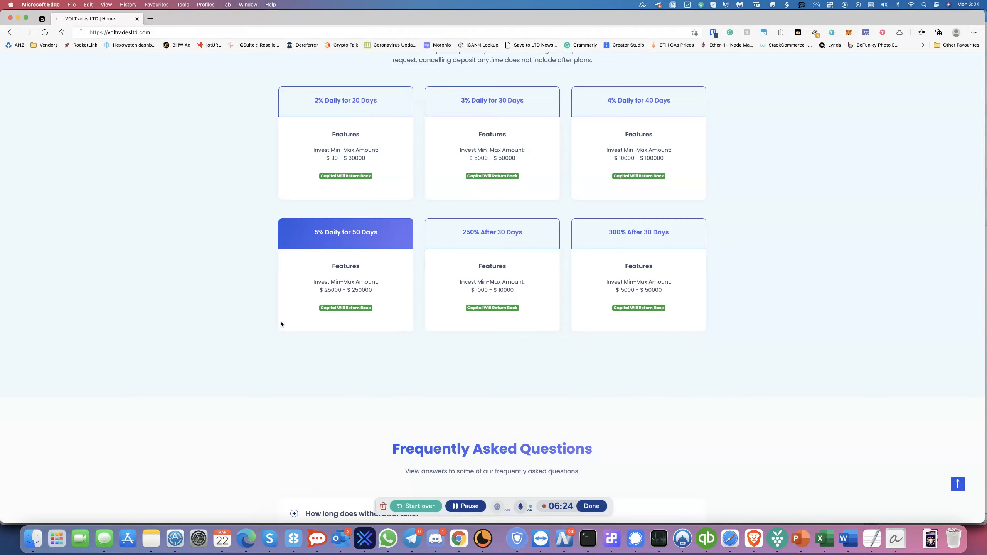
scroll("down", 3)
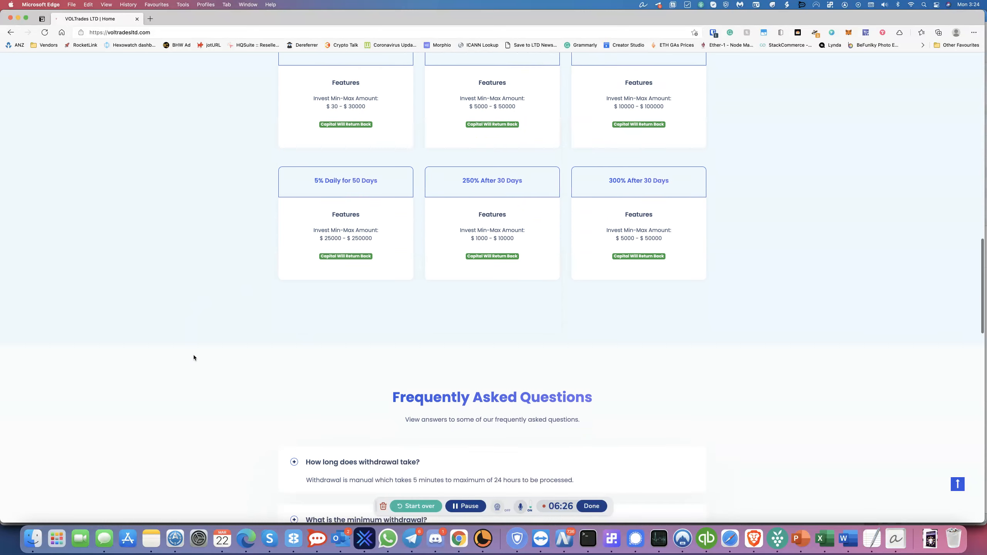
scroll("down", 3)
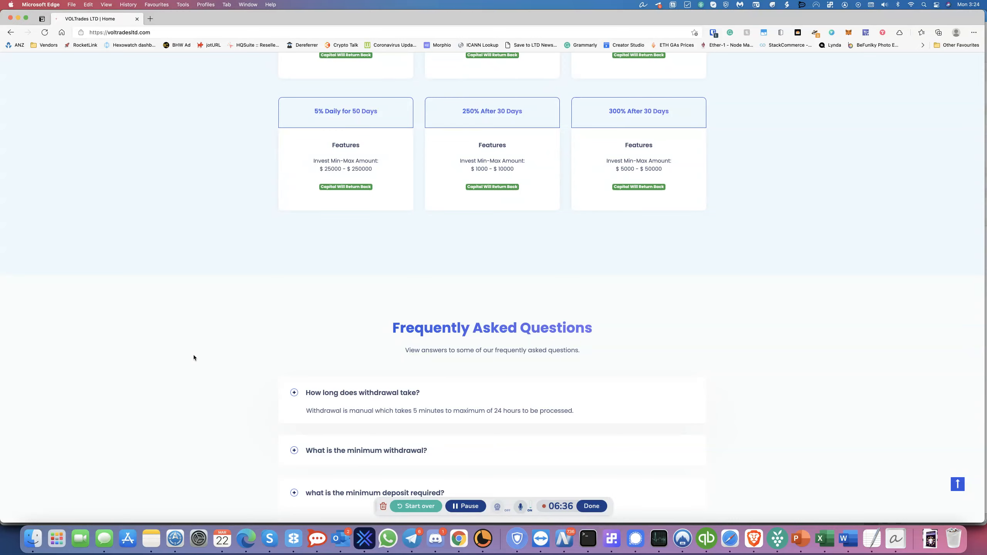
mouse_move(228, 350)
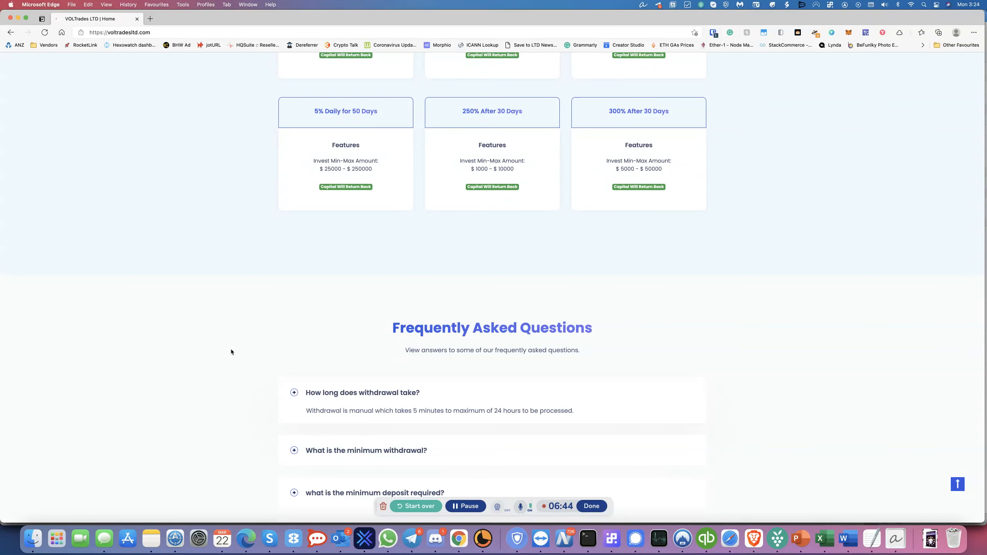
Scroll to the Payment Methods and Referral section, then back up to the home page top.
scroll("up", 3)
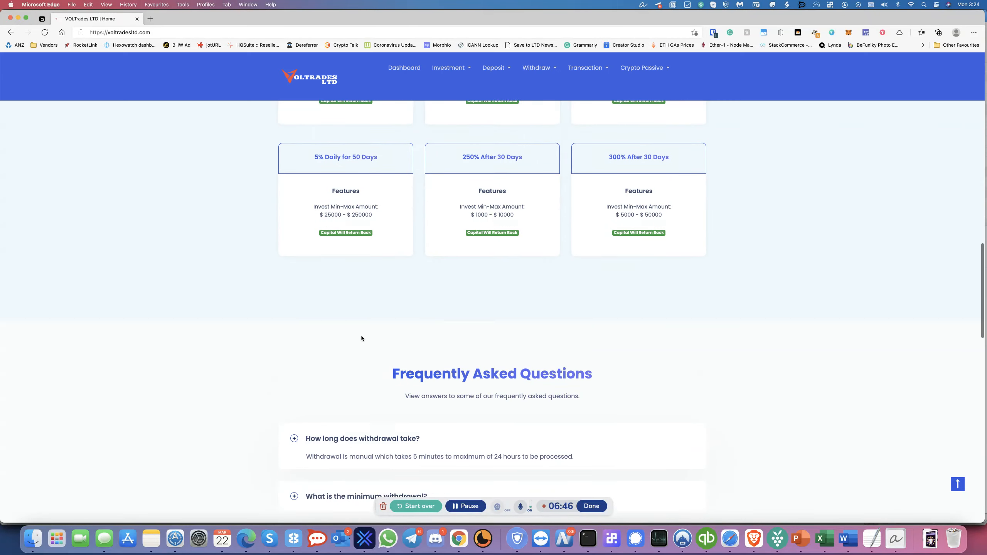
scroll("down", 3)
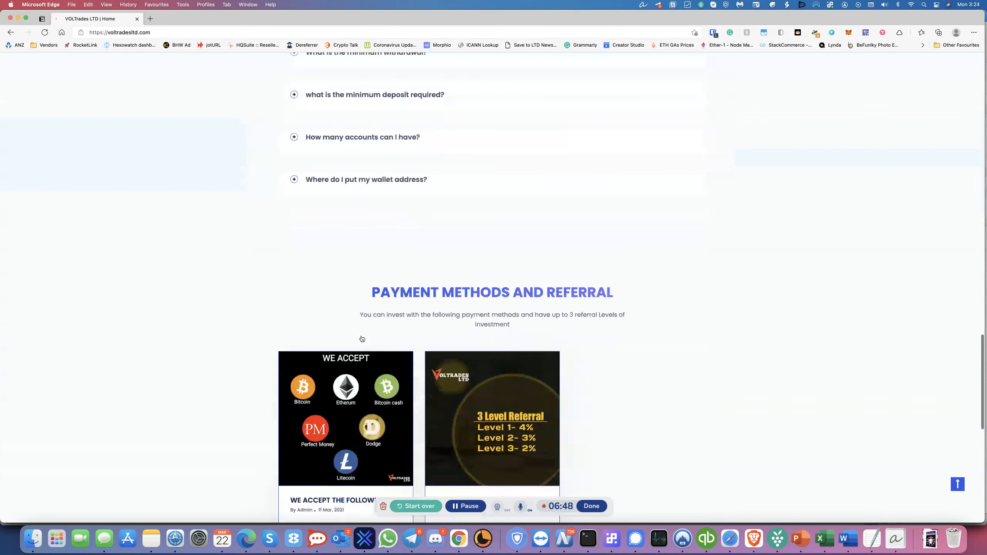
scroll("up", 3)
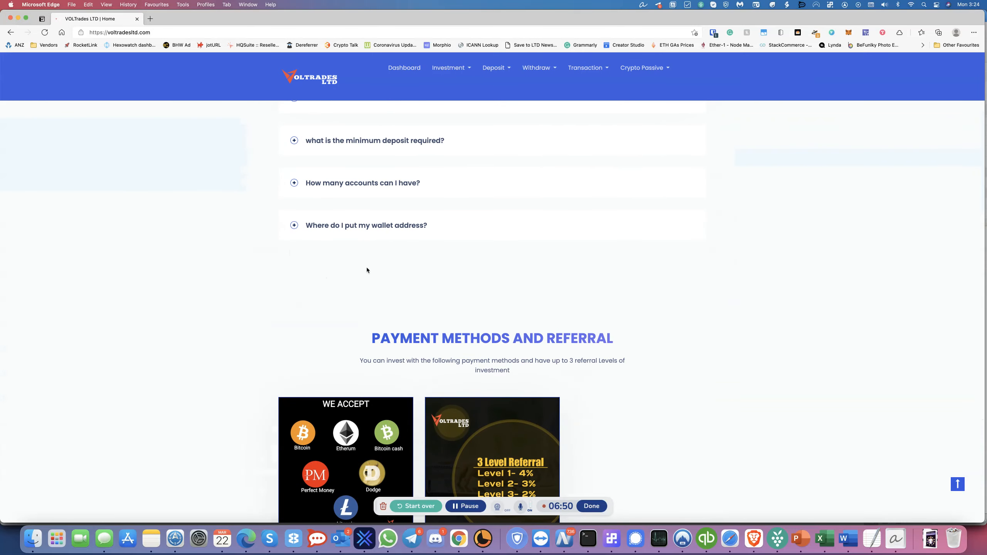
mouse_move(406, 273)
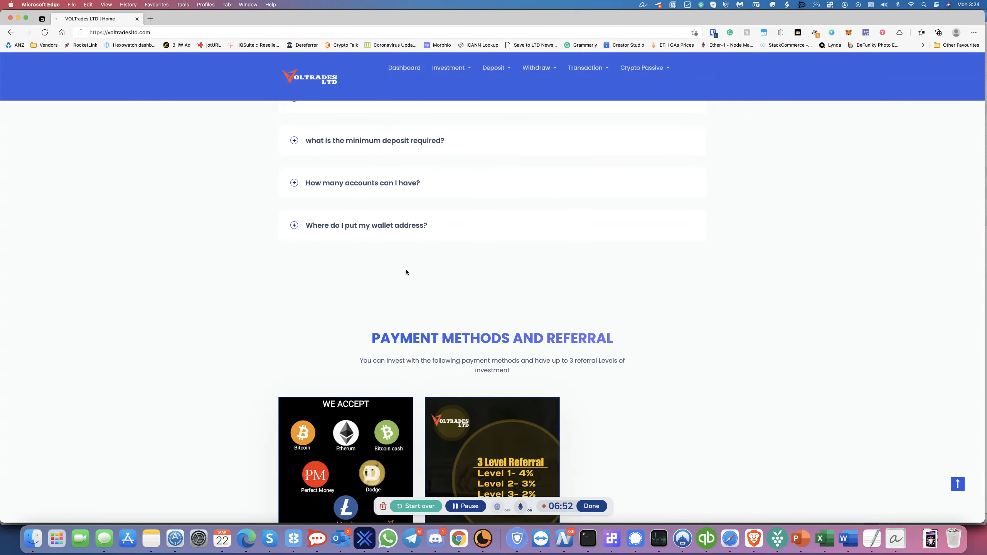
mouse_move(430, 289)
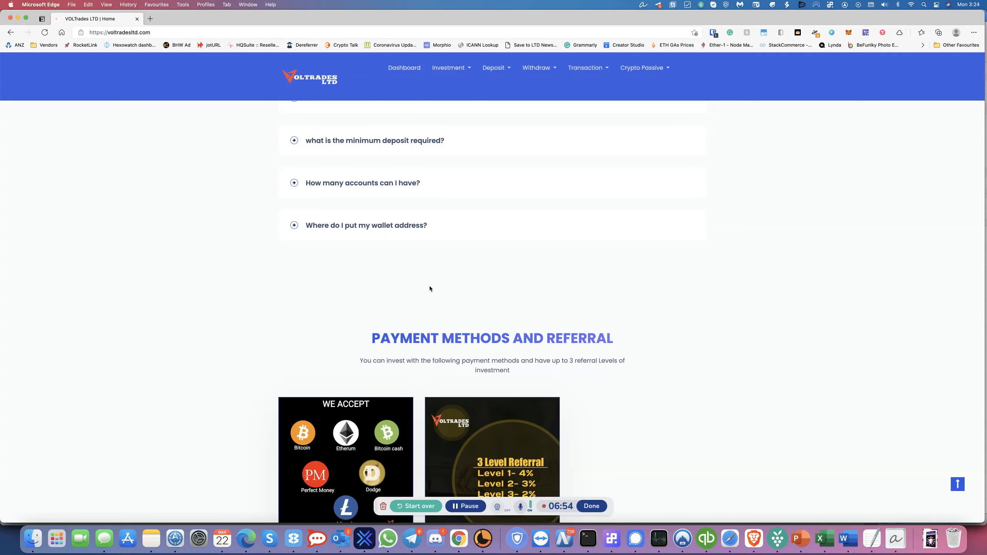
scroll("up", 3)
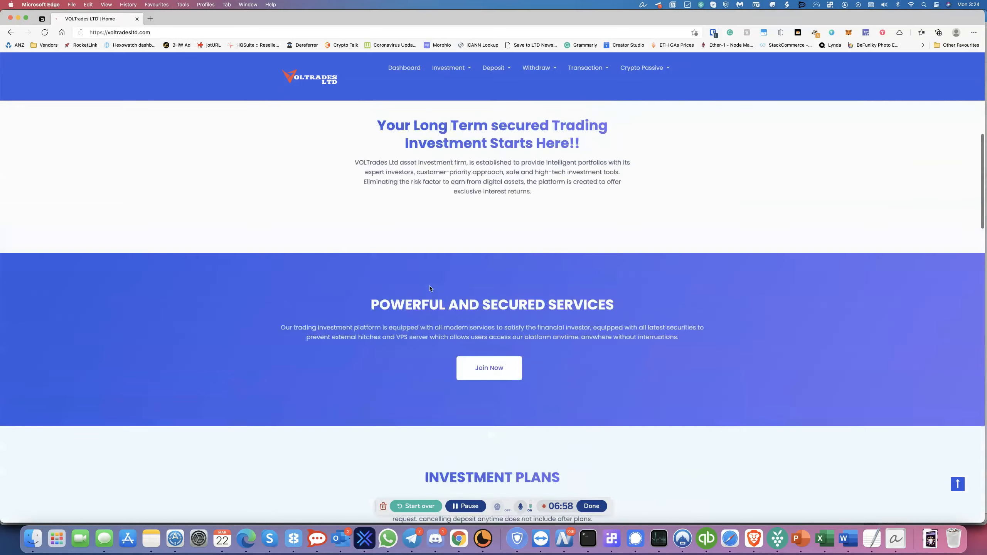
scroll("up", 3)
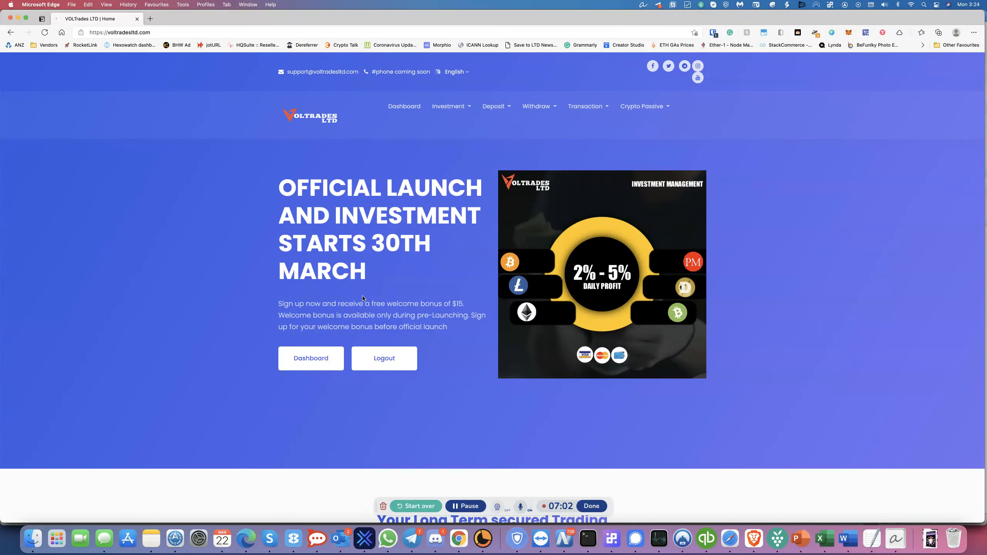
mouse_move(517, 464)
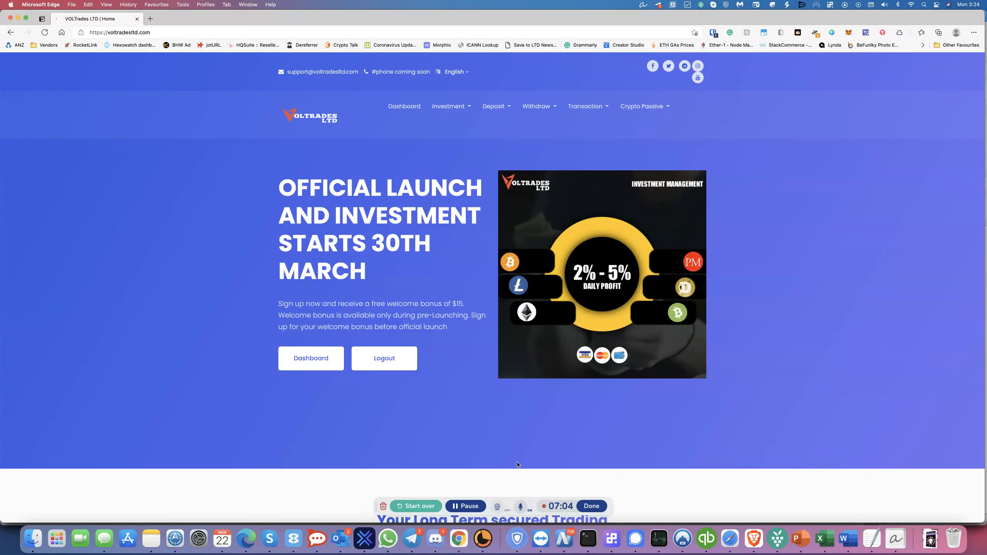